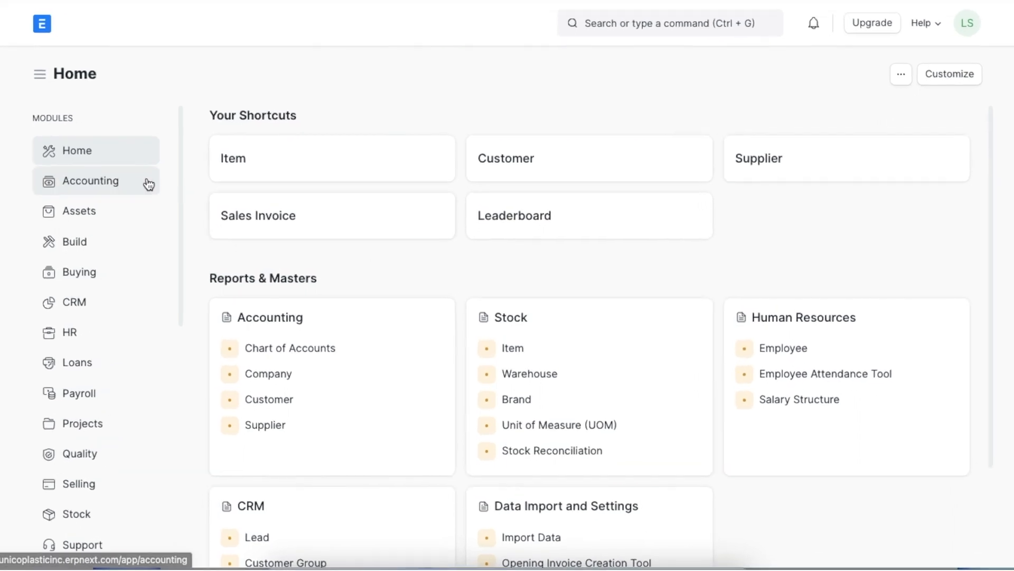
# Step: Open the Payment Term list from the Accounting module
pyautogui.click(91, 181)
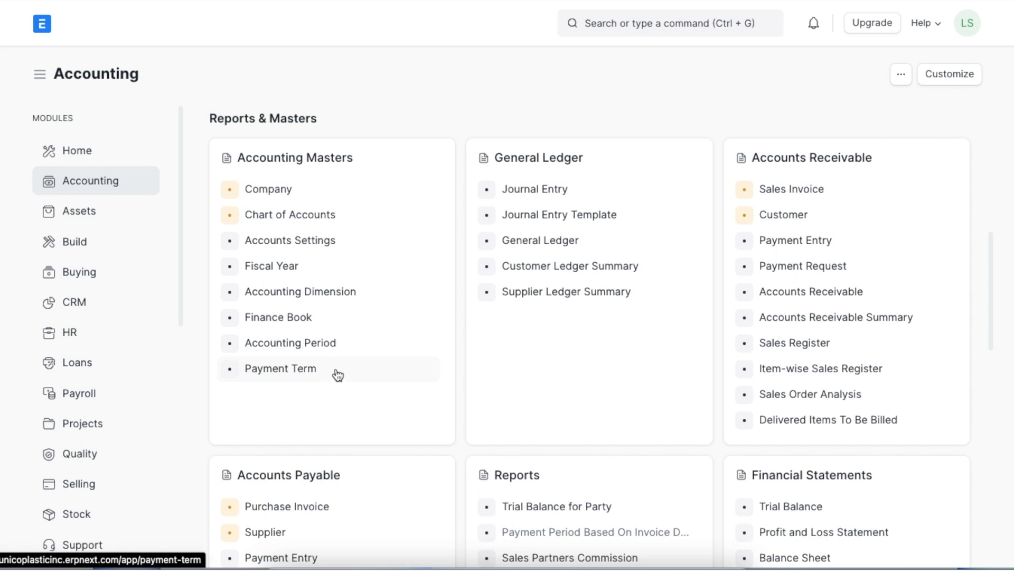
pyautogui.click(280, 368)
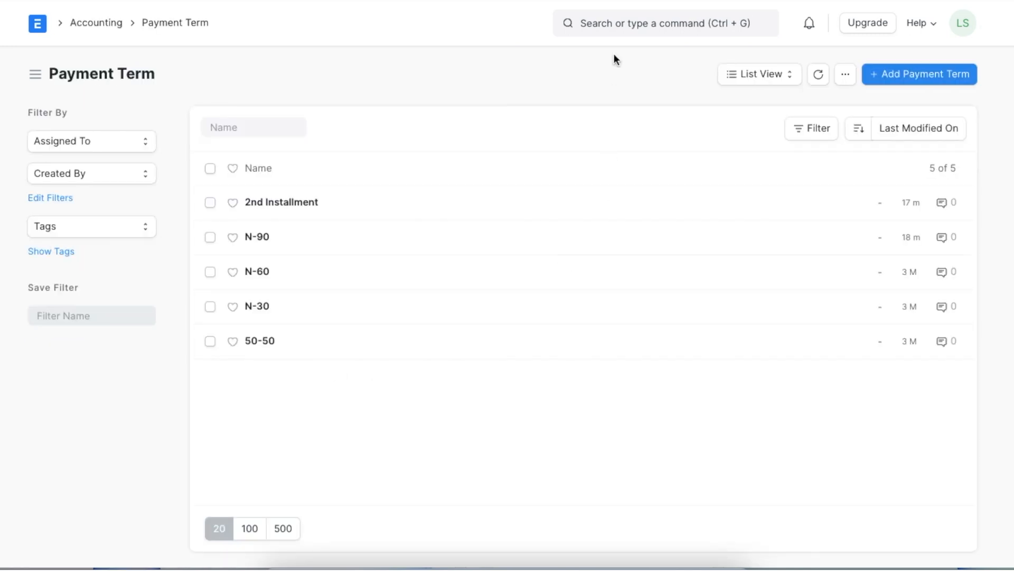
pyautogui.click(665, 23)
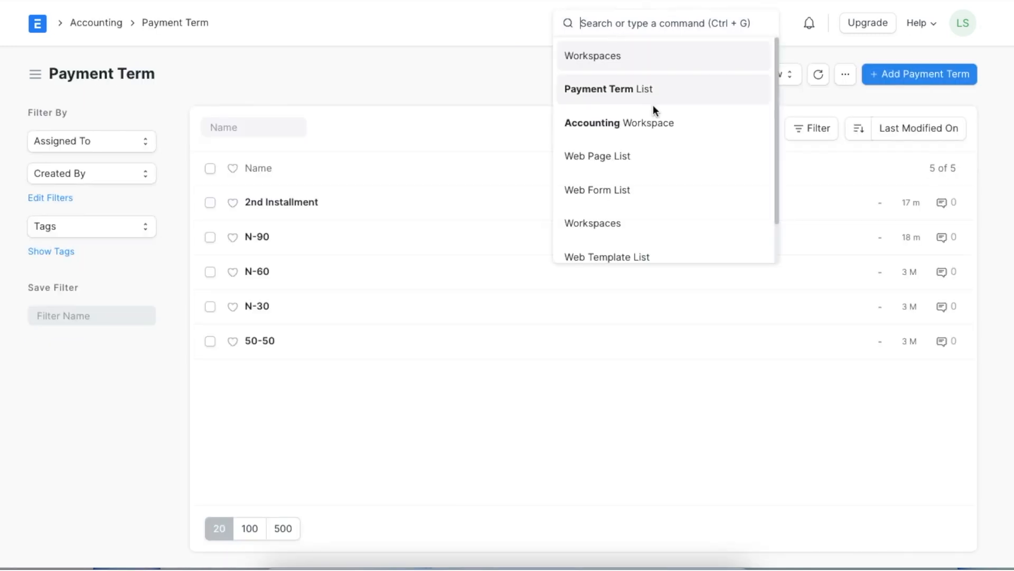
pyautogui.moveTo(559, 102)
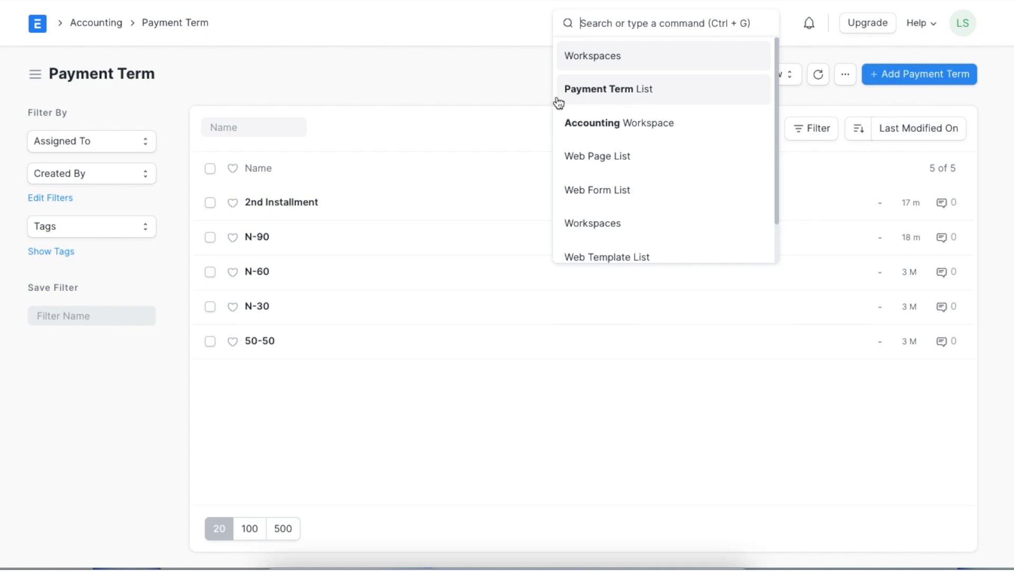
pyautogui.click(481, 119)
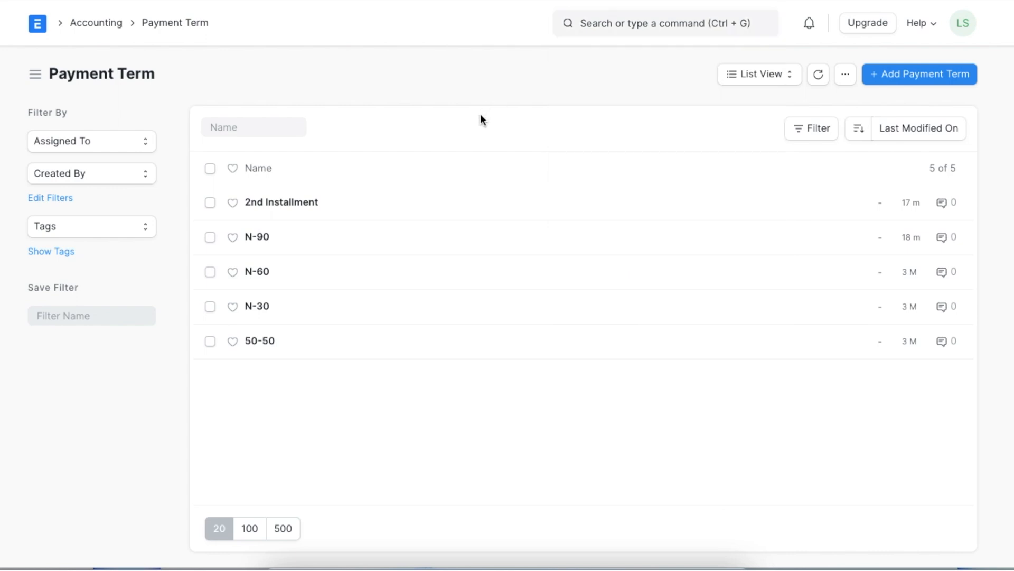
pyautogui.moveTo(501, 290)
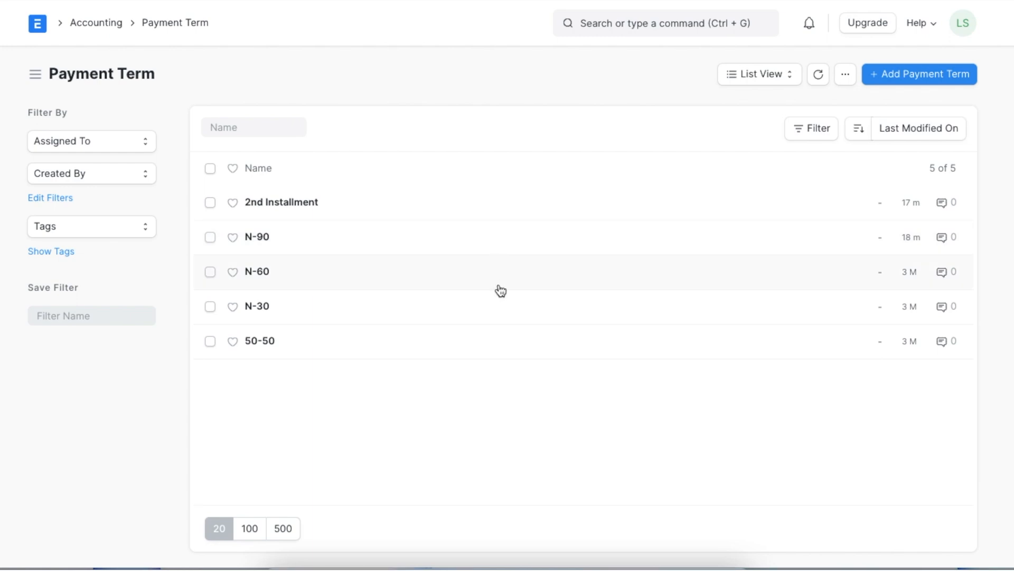
pyautogui.moveTo(508, 393)
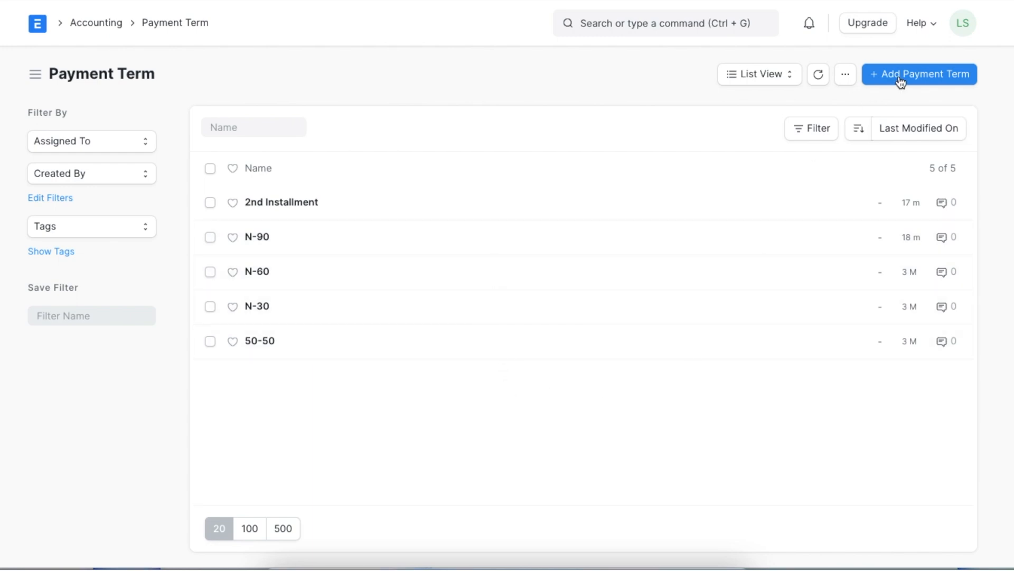
# Step: Start a full-page payment term named '1st Installment' with a 50% invoice portion
pyautogui.click(918, 74)
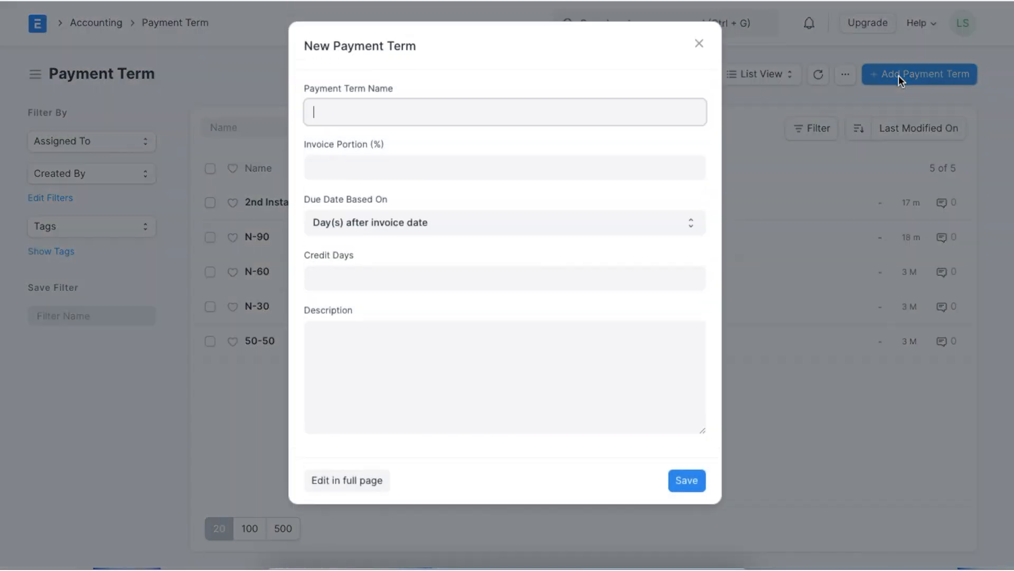
pyautogui.click(347, 480)
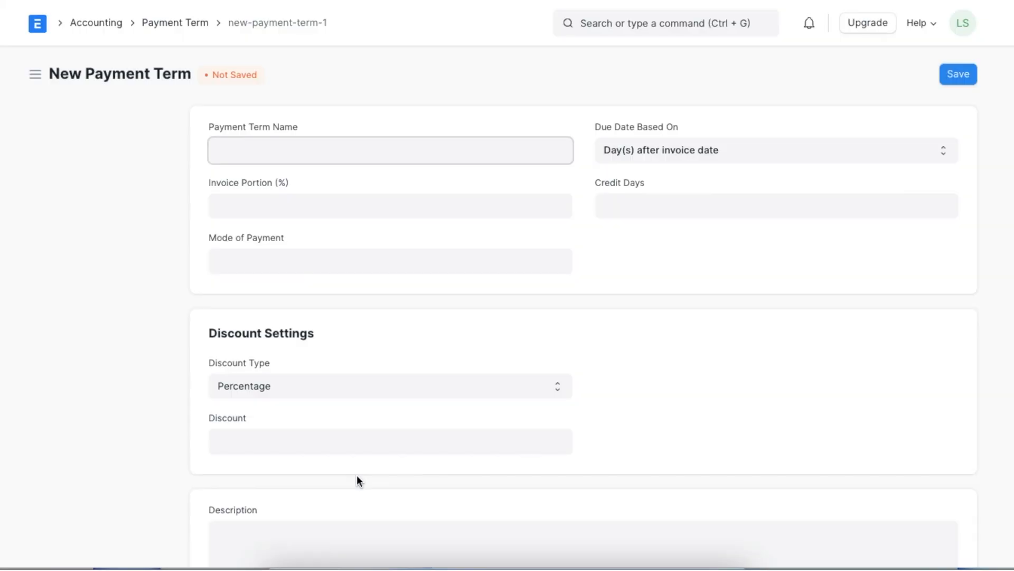
pyautogui.write('1st')
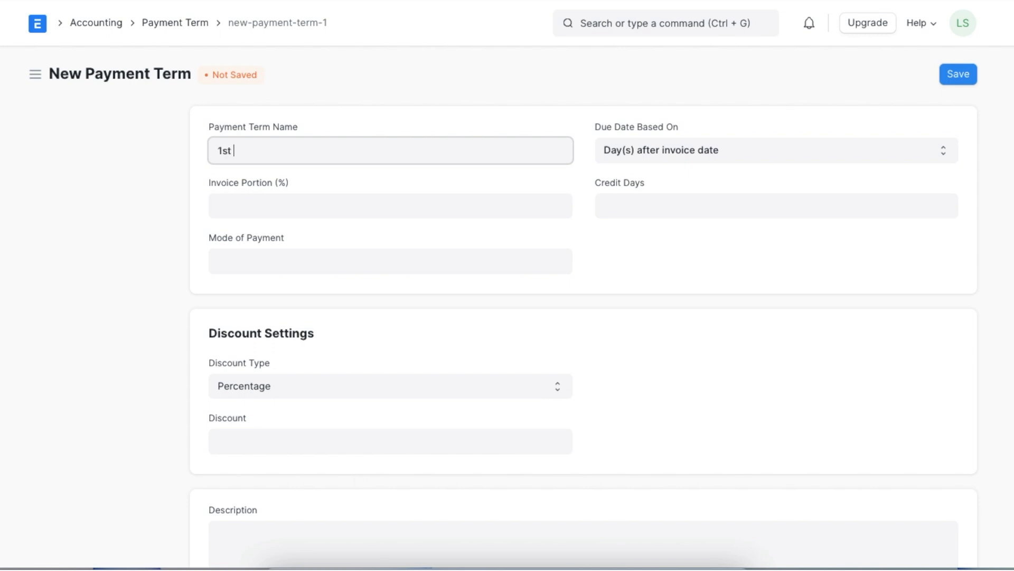
pyautogui.write('Installment')
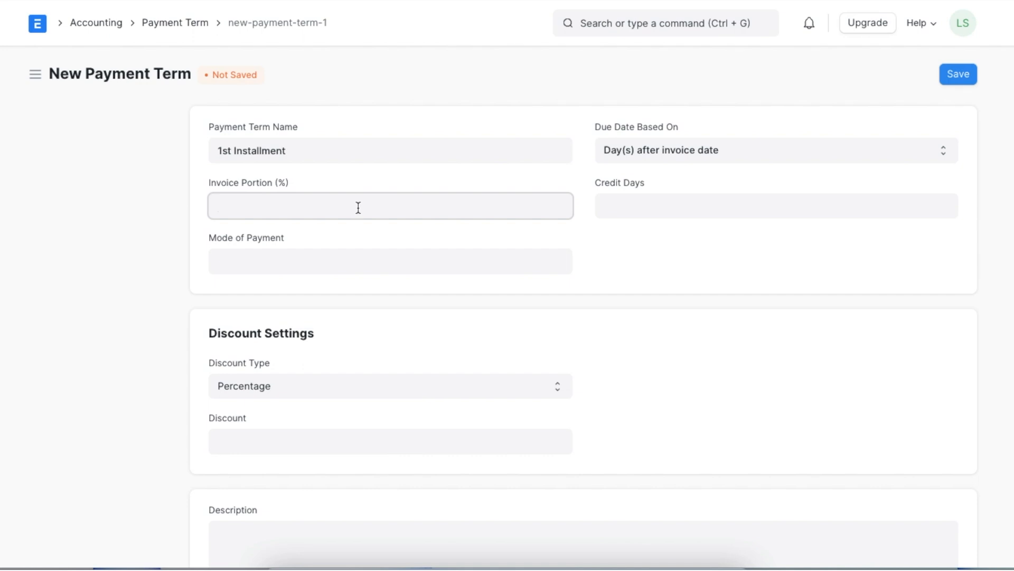
pyautogui.write('50')
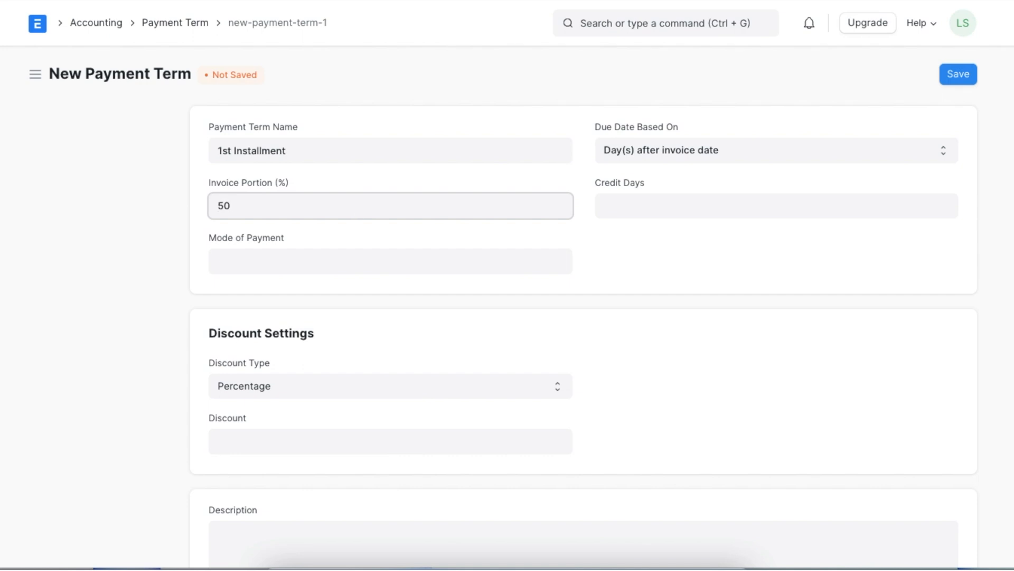
pyautogui.moveTo(426, 242)
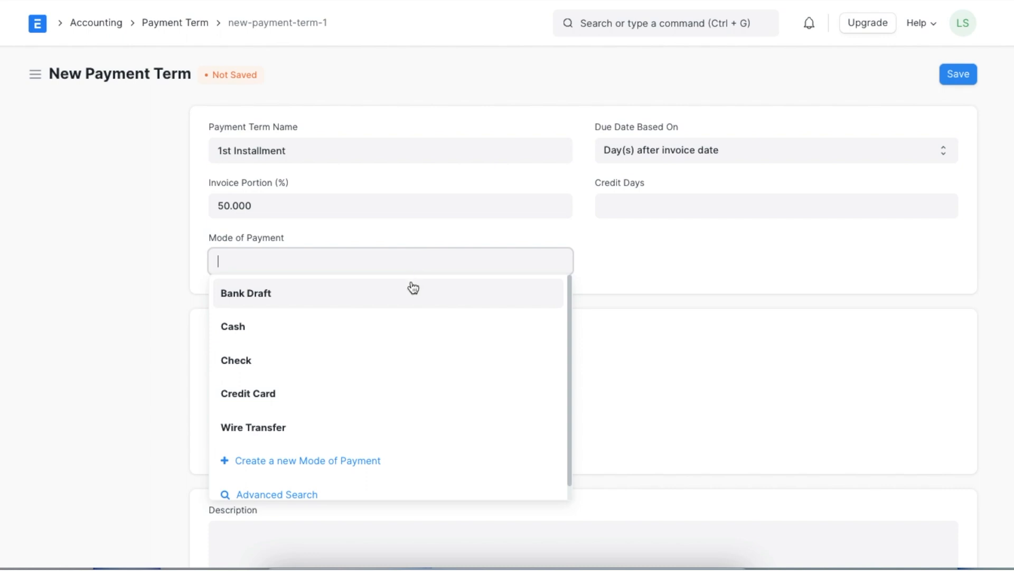
# Step: Set Bank Draft as mode of payment, due 30 days after the invoice date
pyautogui.click(245, 292)
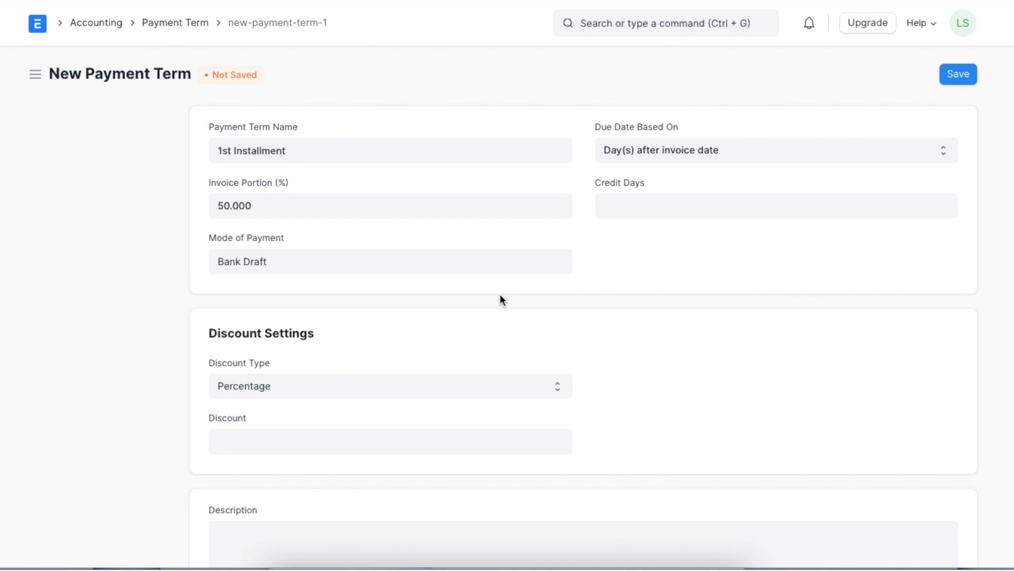
pyautogui.moveTo(940, 150)
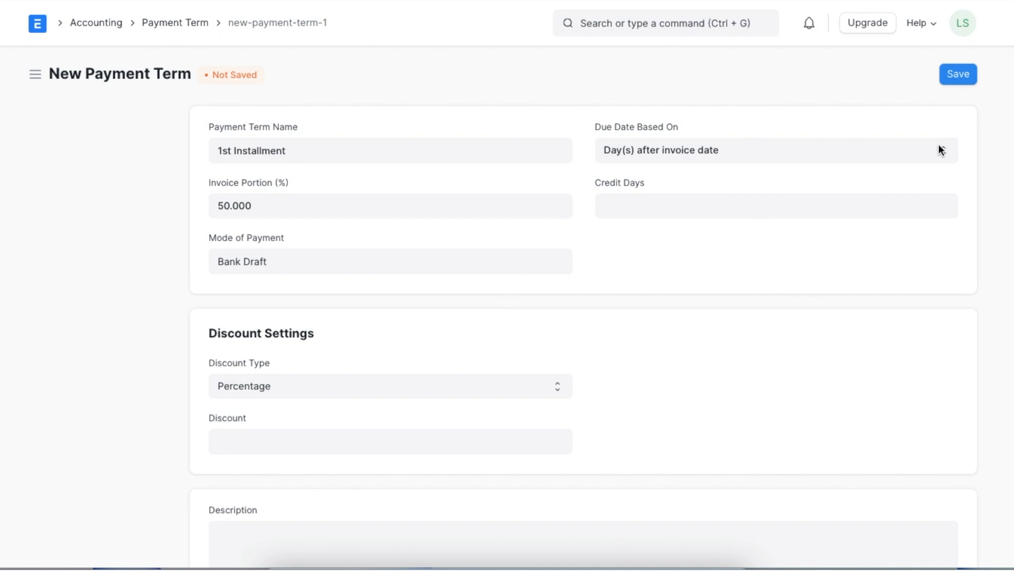
pyautogui.moveTo(945, 155)
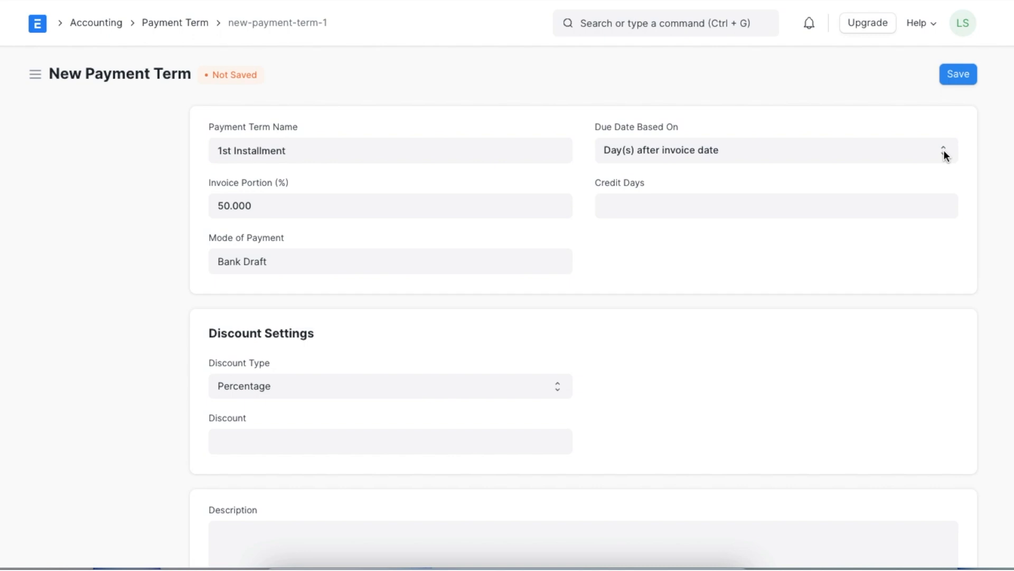
pyautogui.click(773, 150)
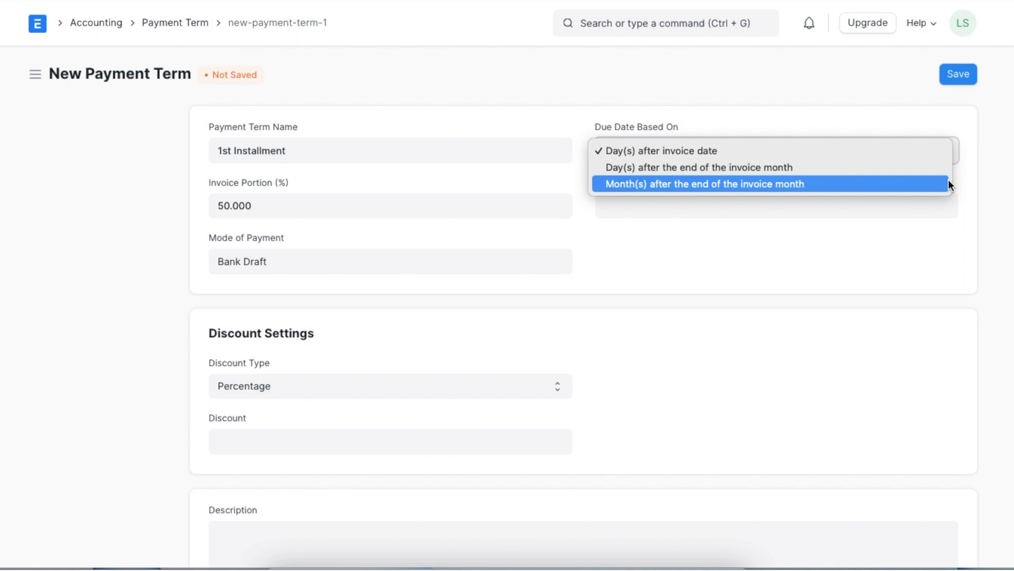
pyautogui.moveTo(948, 208)
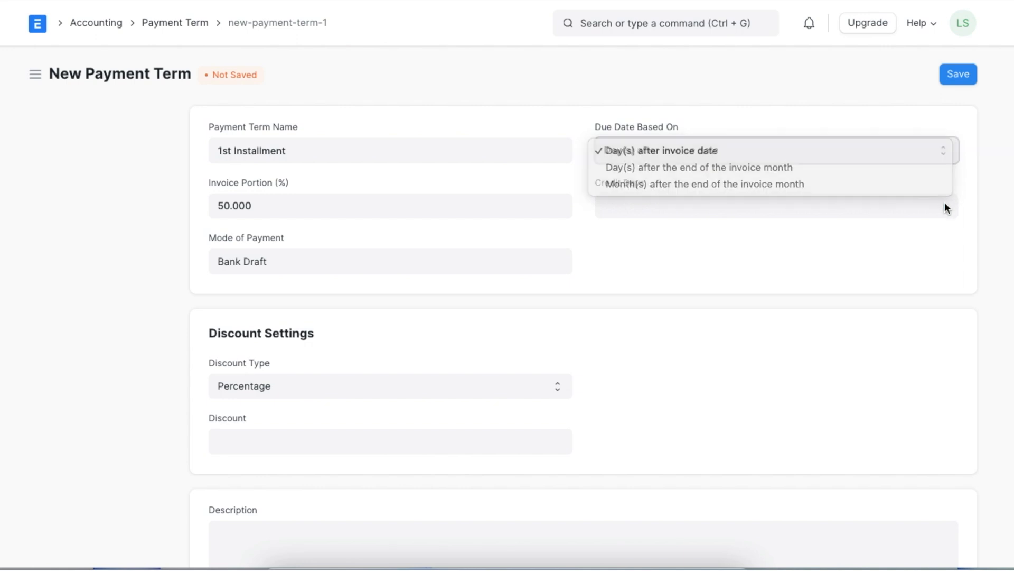
pyautogui.click(660, 150)
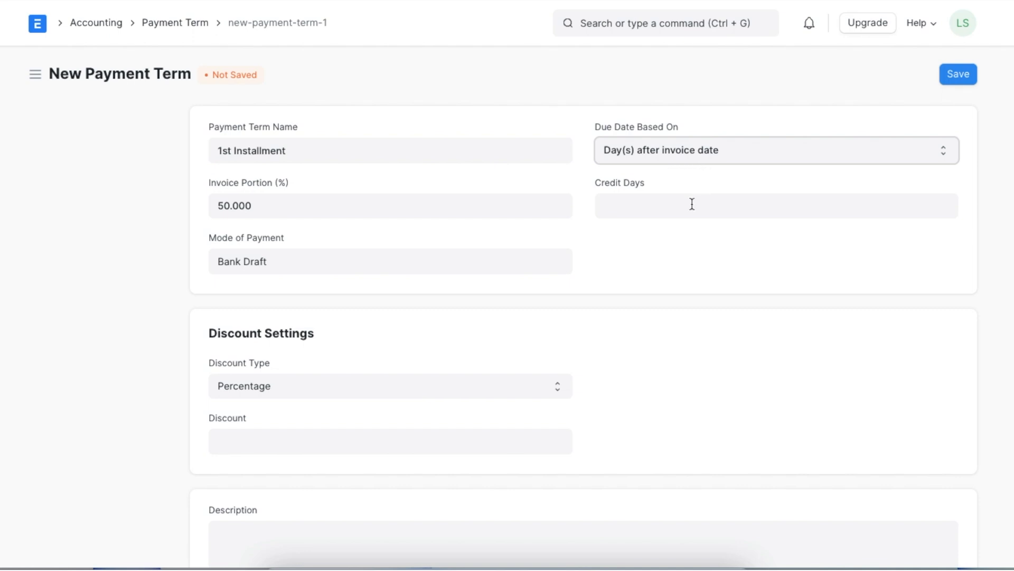
pyautogui.click(712, 205)
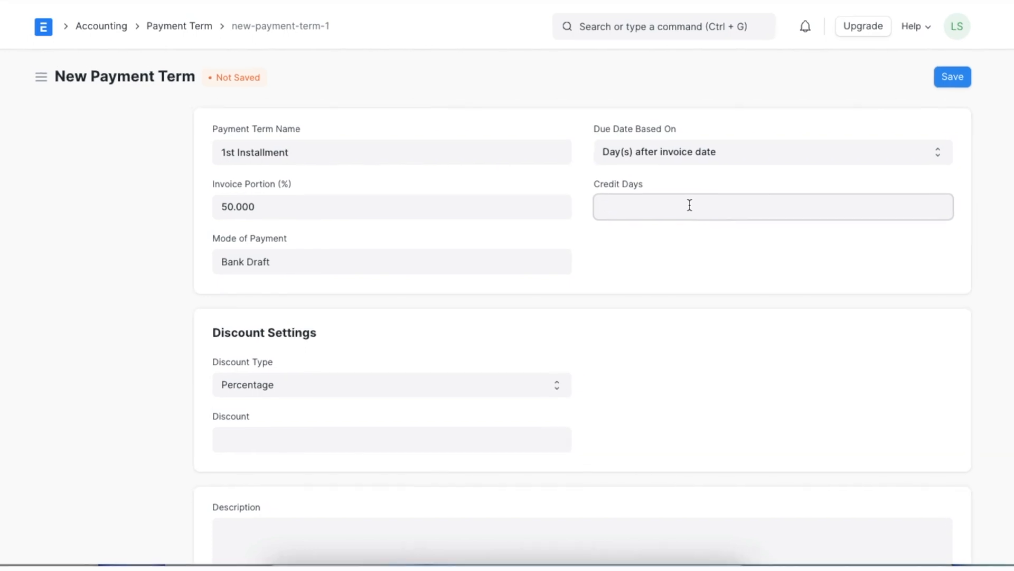
pyautogui.write('30')
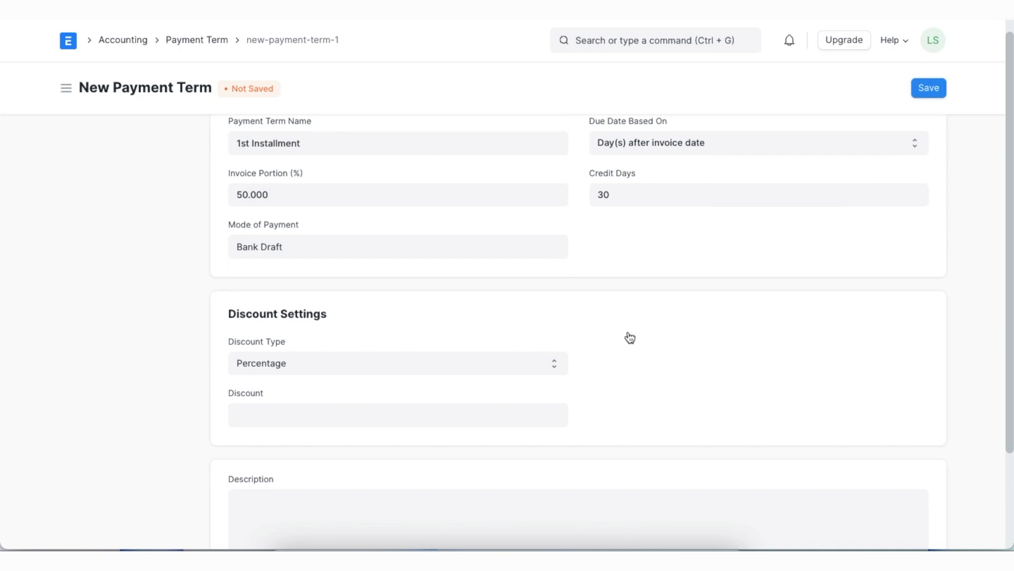
# Step: Set a 10% percentage discount valid for 5 days after the invoice date
pyautogui.scroll(-3)
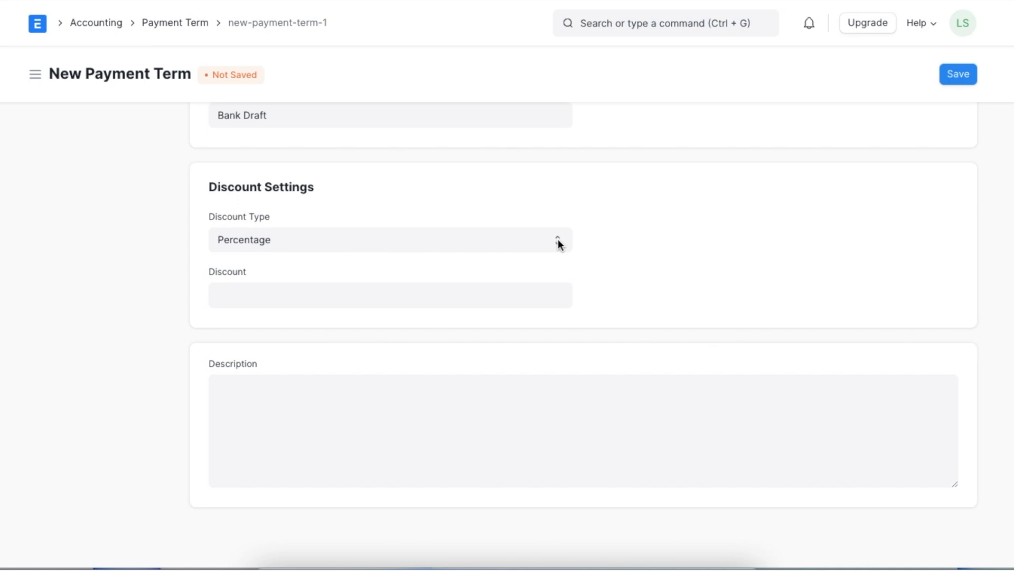
pyautogui.click(389, 240)
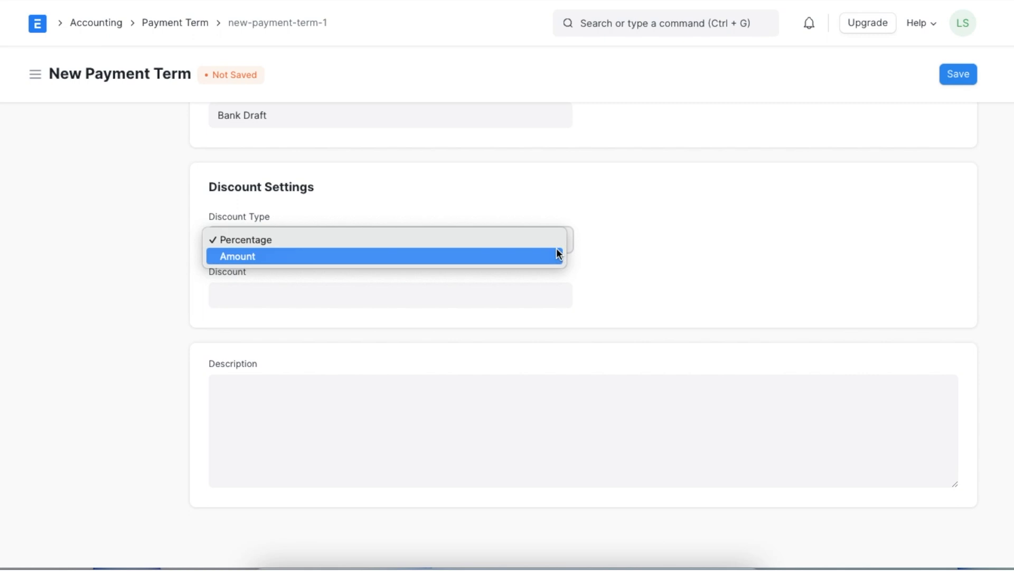
pyautogui.click(244, 239)
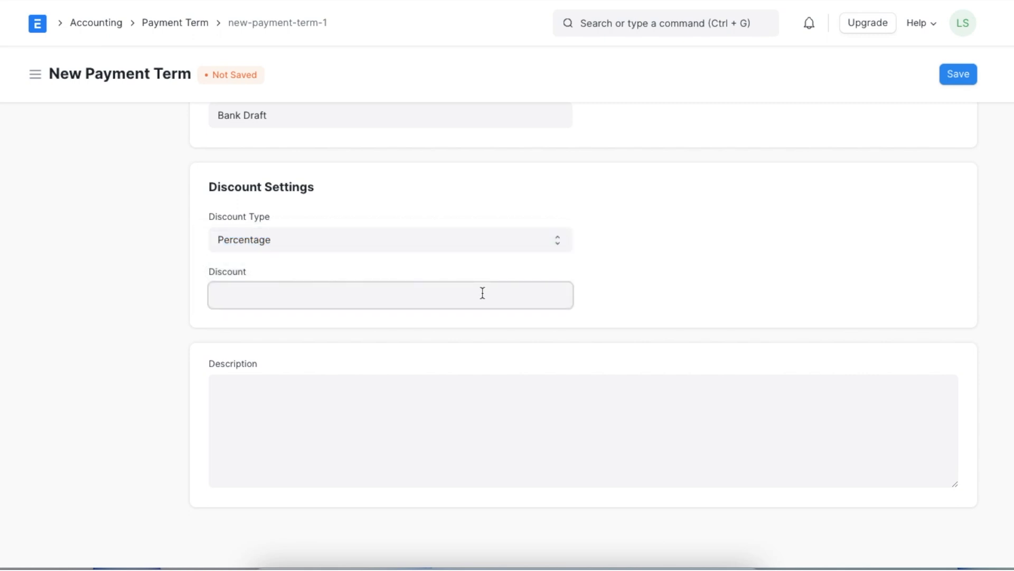
pyautogui.write('10.000')
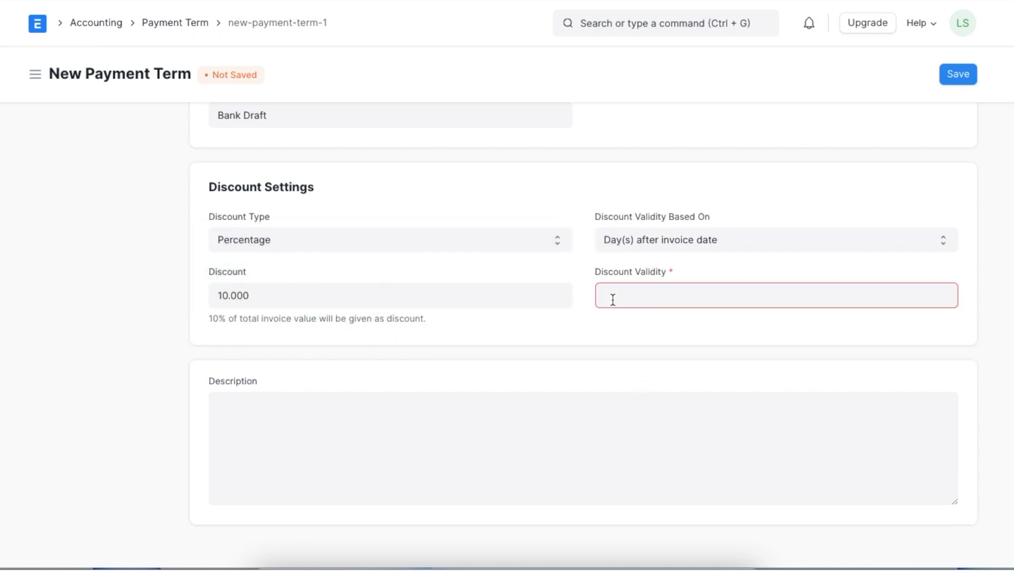
pyautogui.moveTo(797, 248)
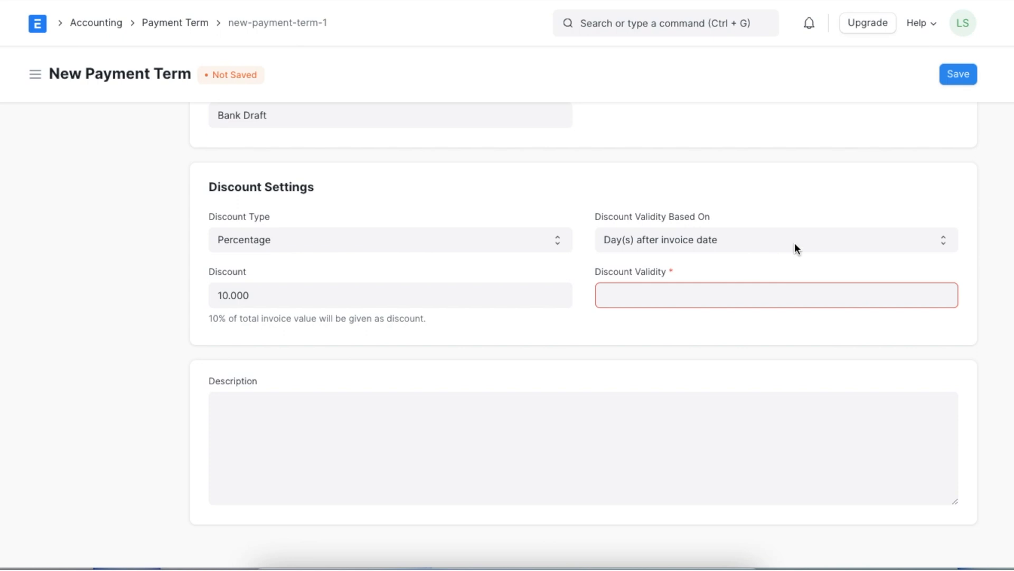
pyautogui.moveTo(944, 246)
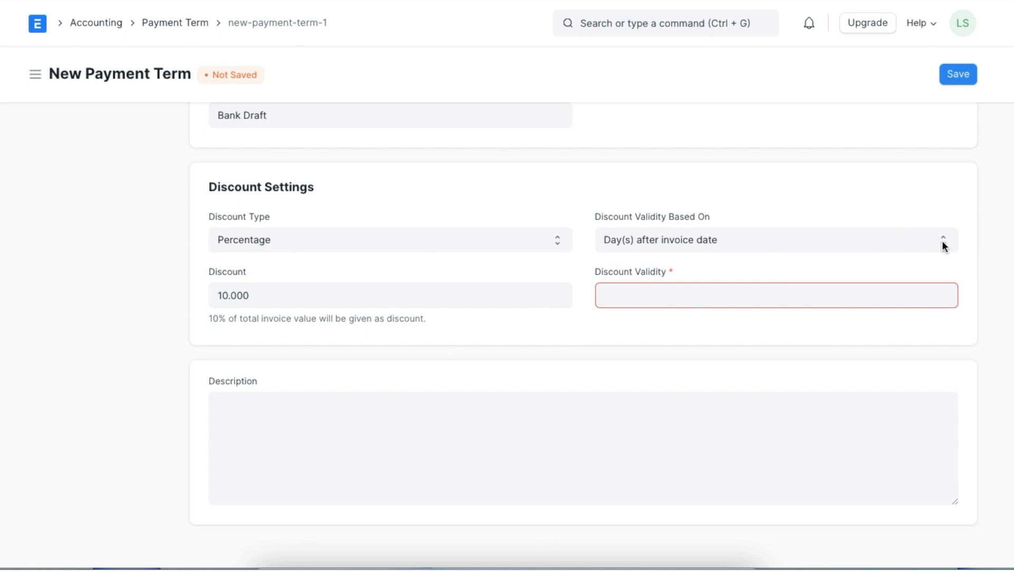
pyautogui.click(770, 239)
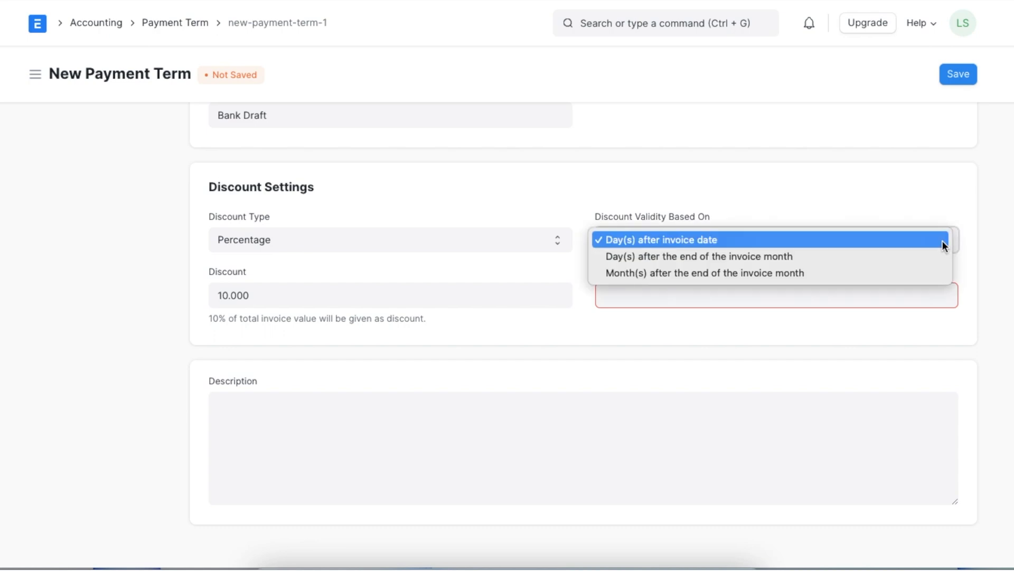
pyautogui.moveTo(968, 251)
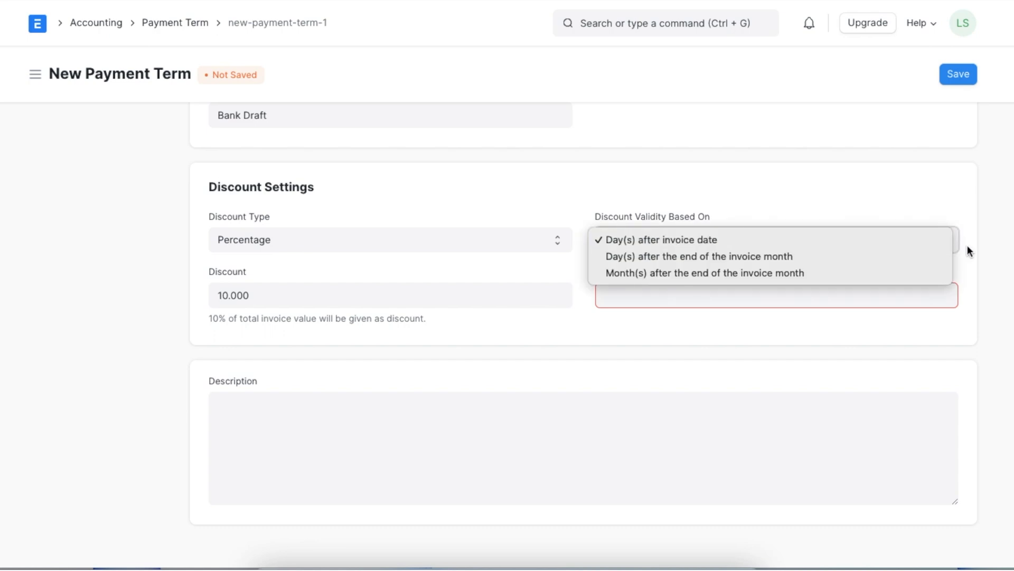
pyautogui.click(658, 239)
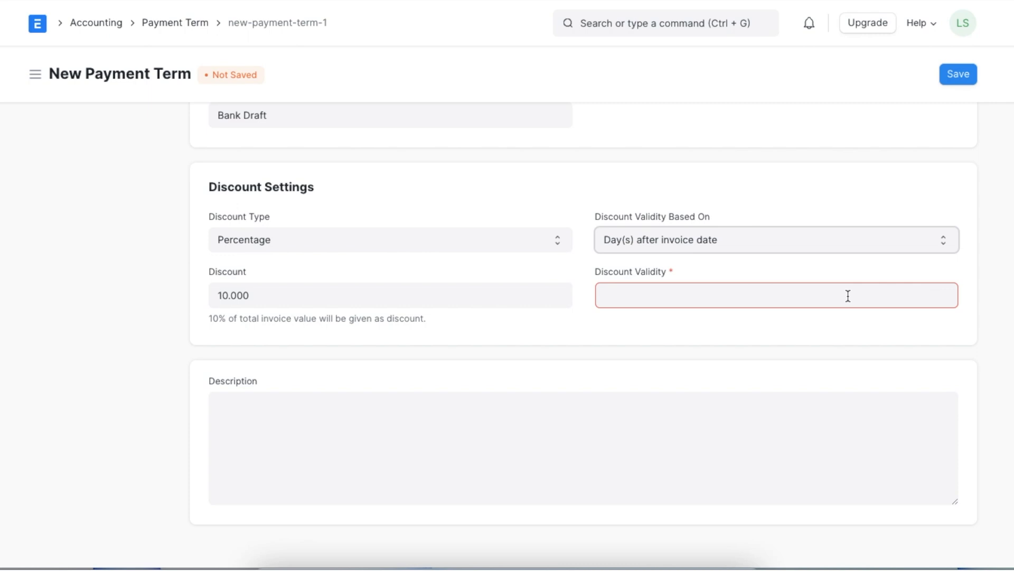
pyautogui.write('5')
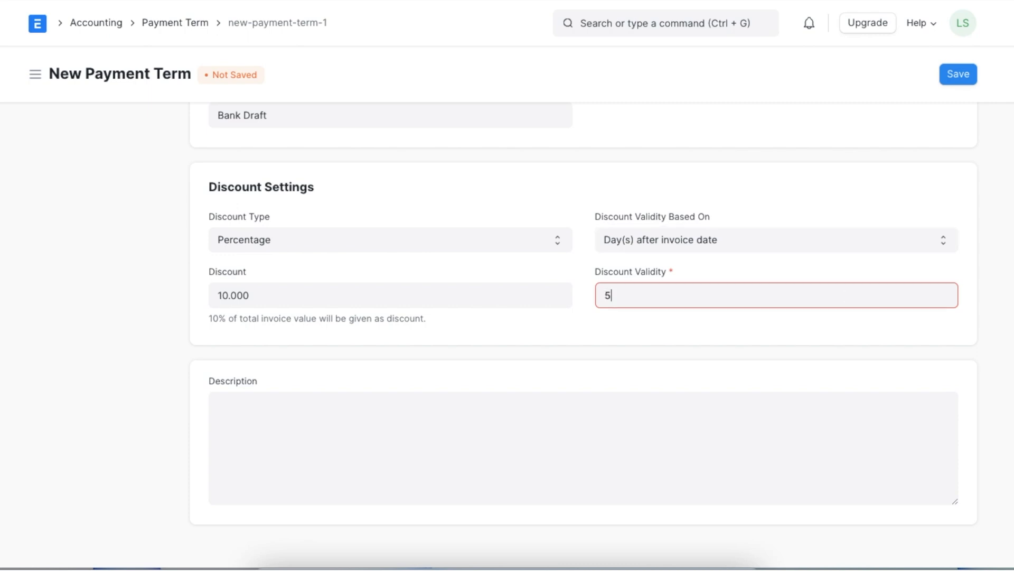
pyautogui.click(769, 334)
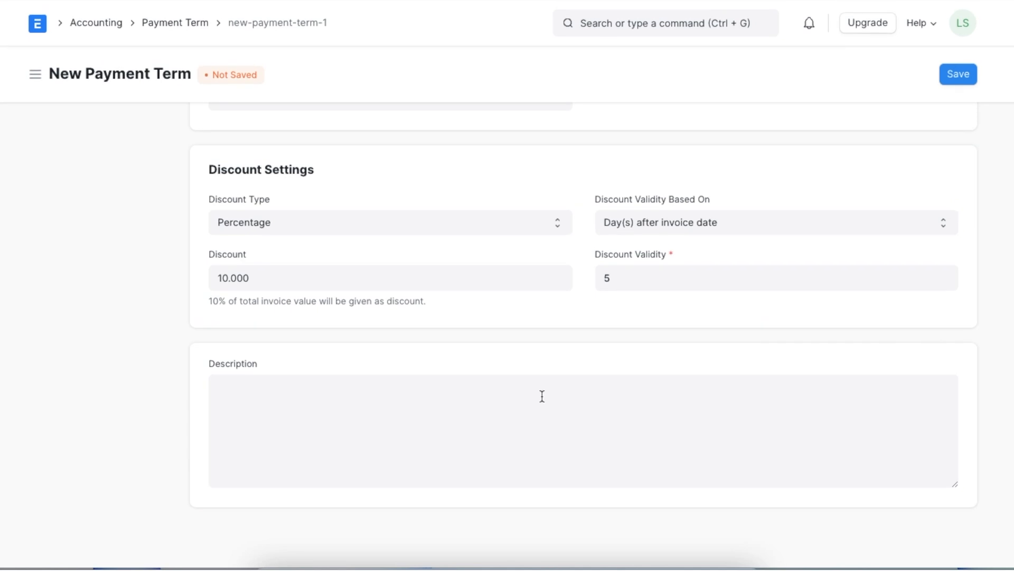
# Step: Describe the term as '50% advance payment once service is booked' and save it
pyautogui.write('50% advance payment once service is booked.')
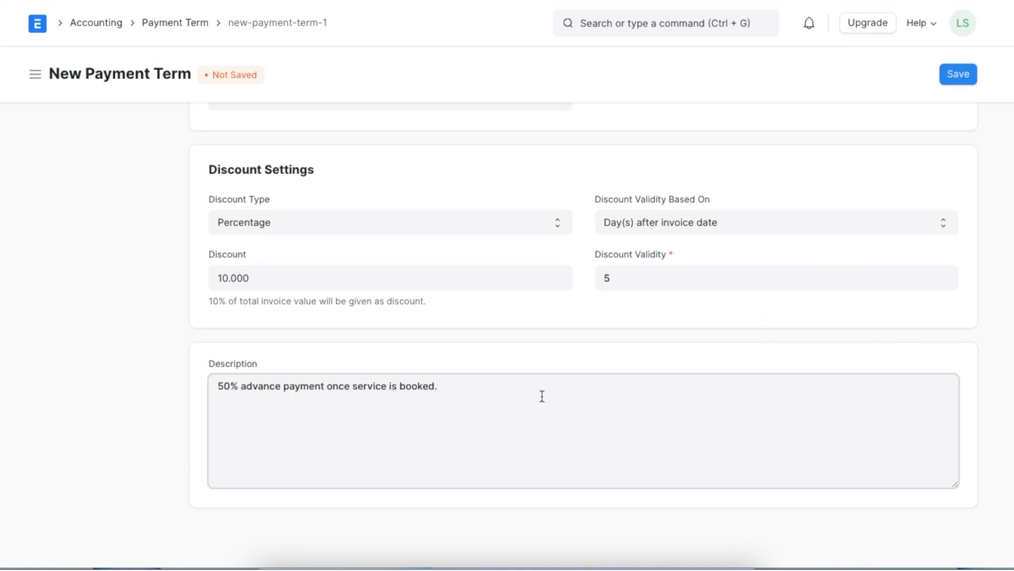
pyautogui.press('Backspace')
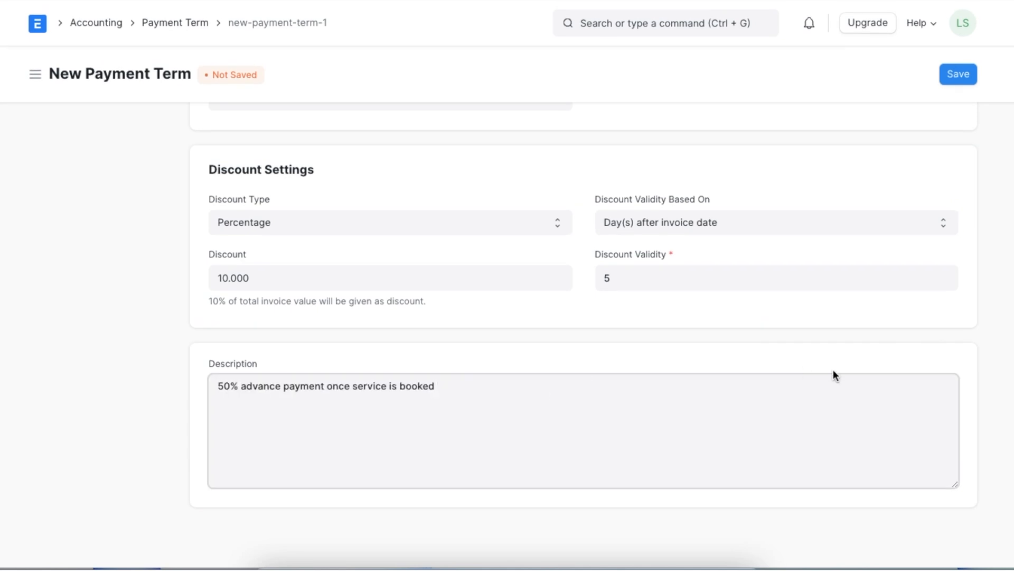
pyautogui.scroll(3)
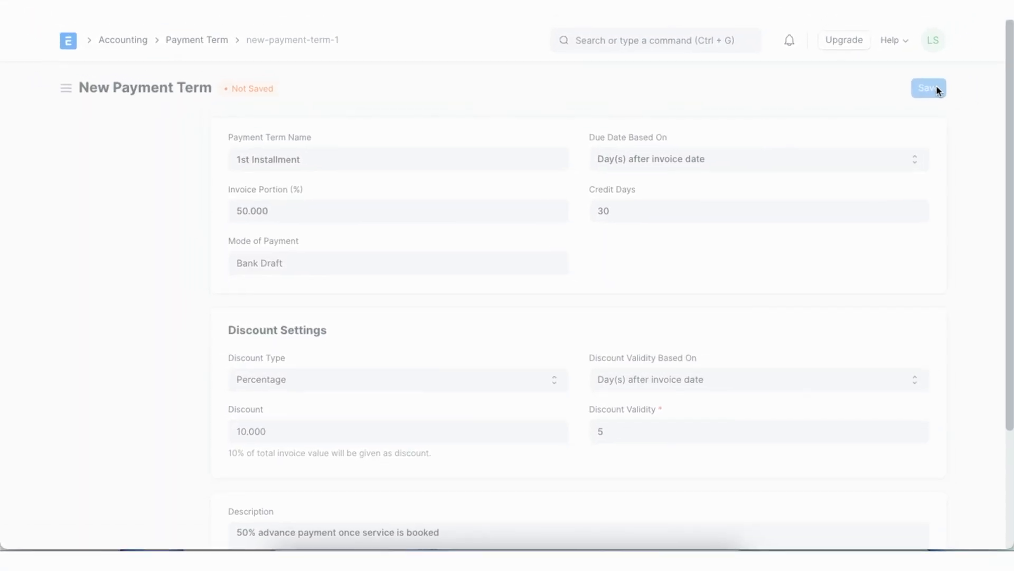
pyautogui.click(929, 88)
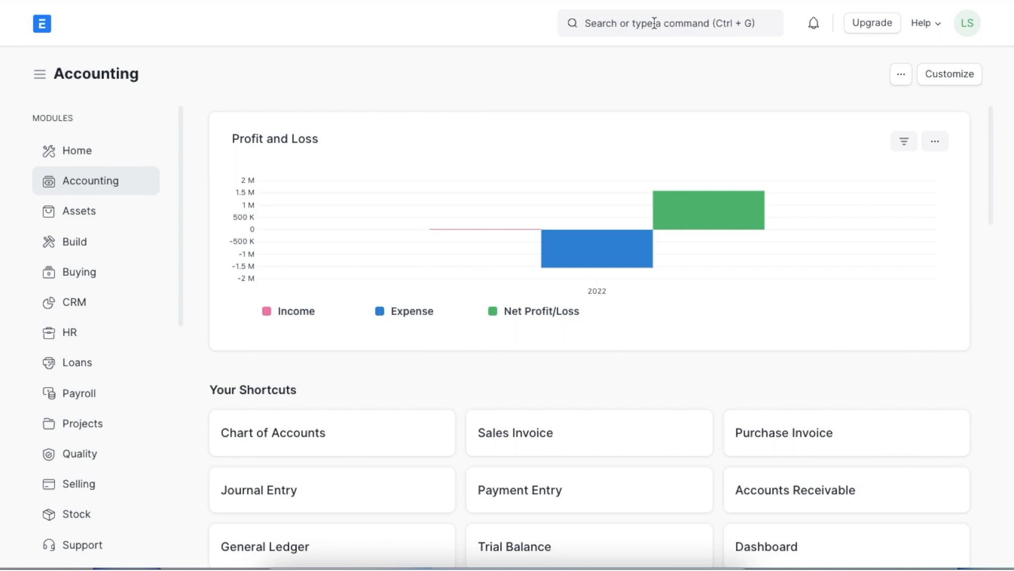
# Step: Search 'payment terms te' to reach the Payment Terms Template list
pyautogui.click(654, 23)
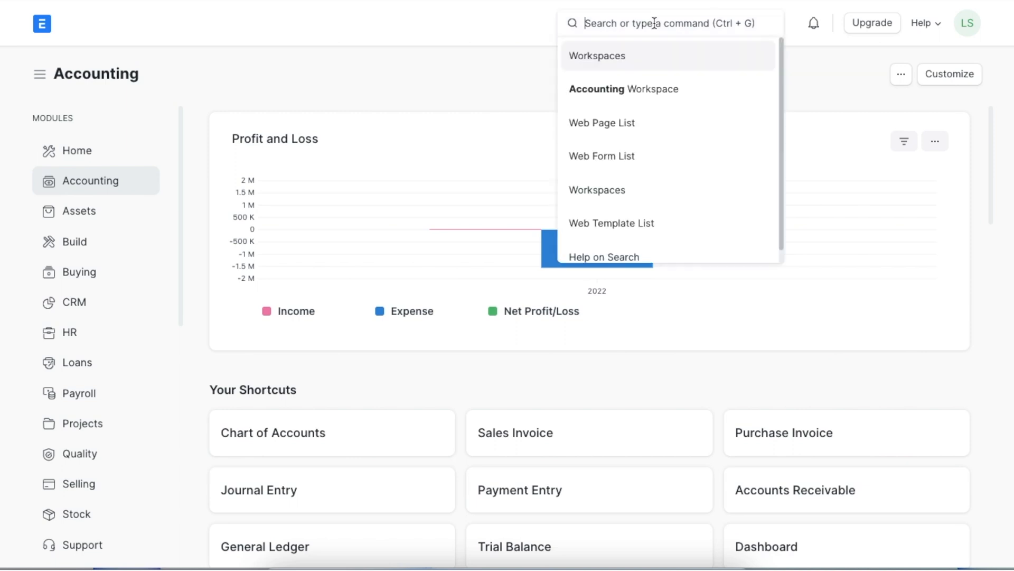
pyautogui.write('payment')
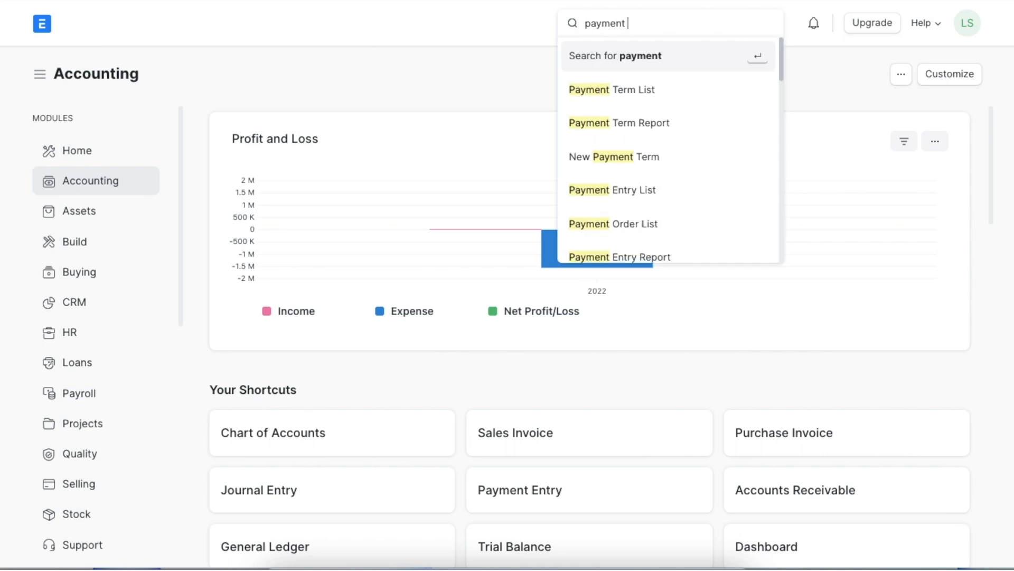
pyautogui.write('terms te')
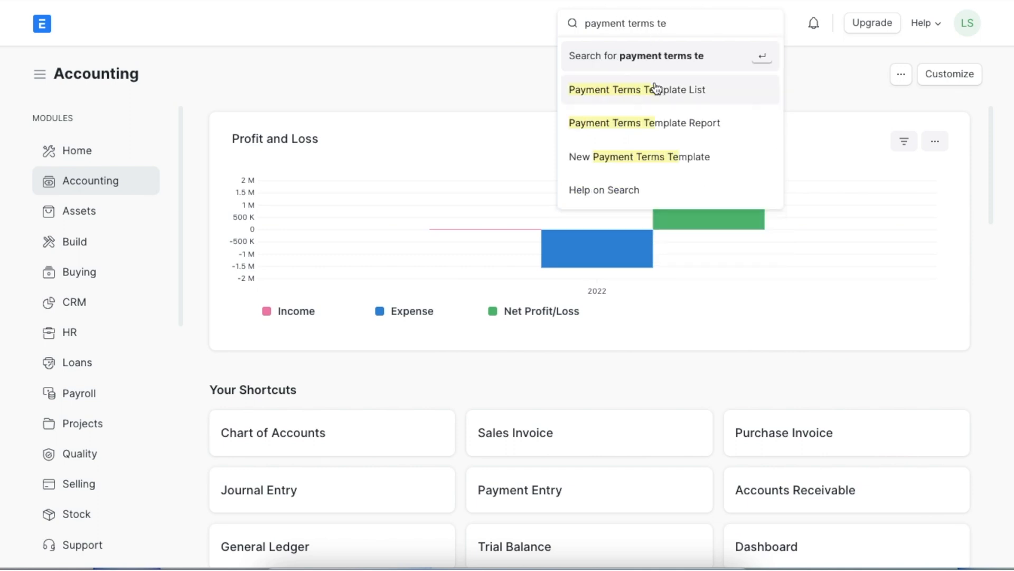
pyautogui.click(637, 90)
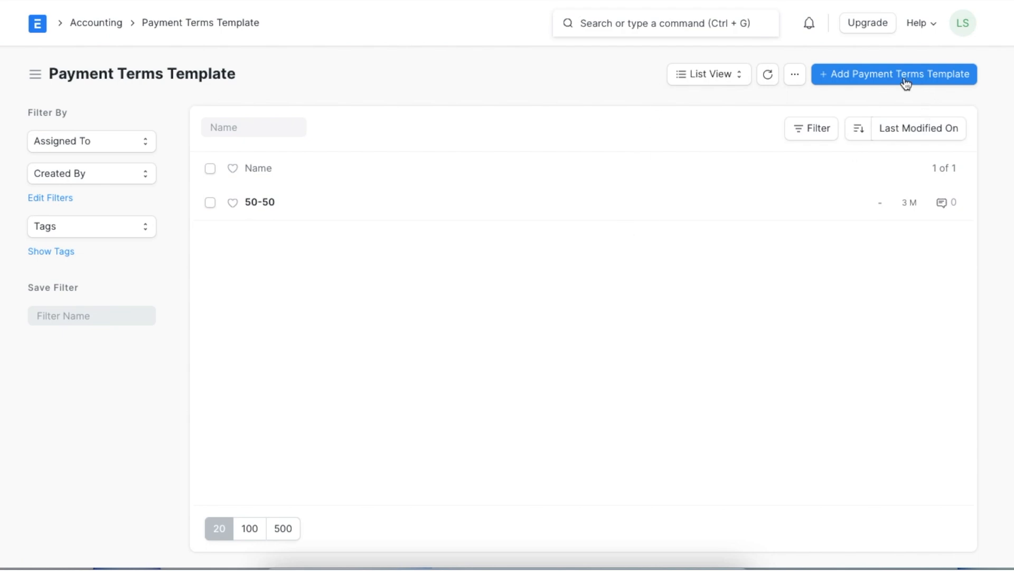
# Step: Begin a new template named 'Sales Template' with Allocate left unchecked
pyautogui.click(894, 74)
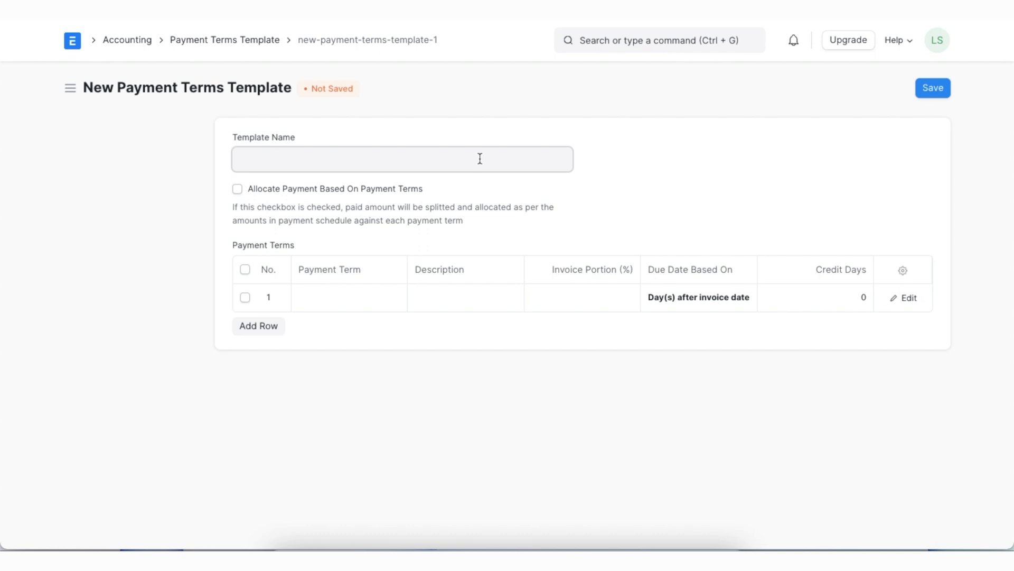
pyautogui.write('Sales')
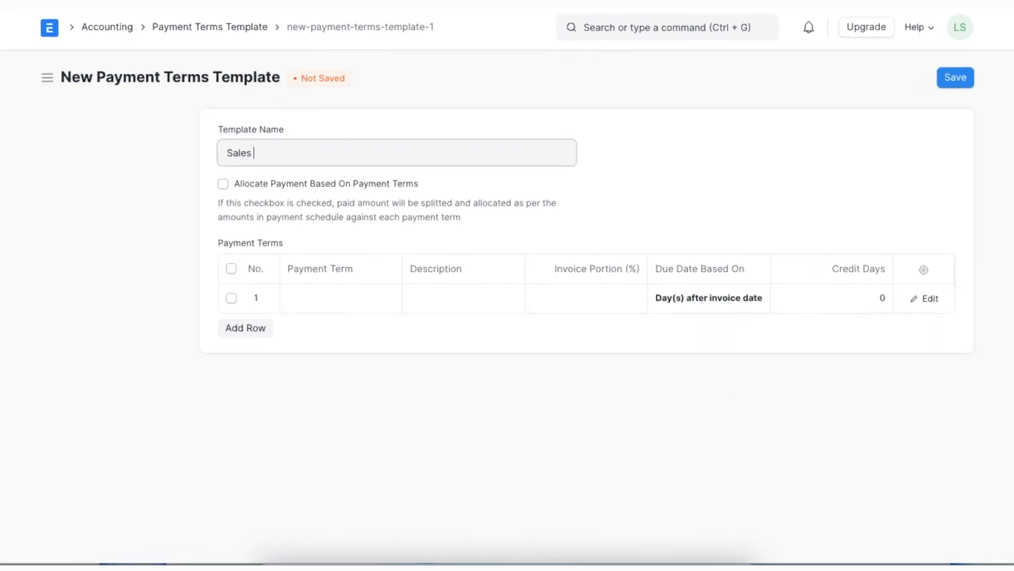
pyautogui.write('Template')
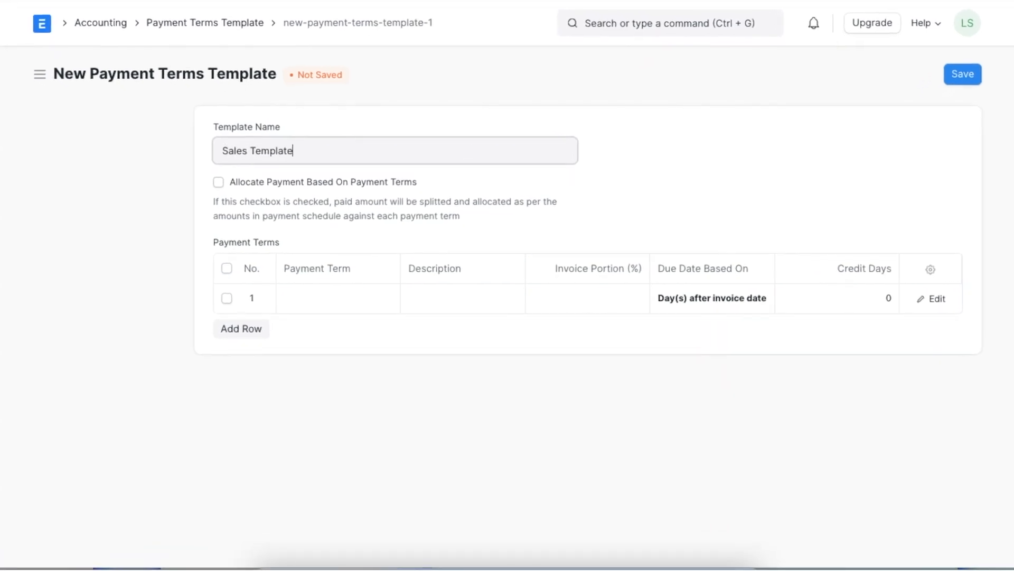
pyautogui.moveTo(317, 293)
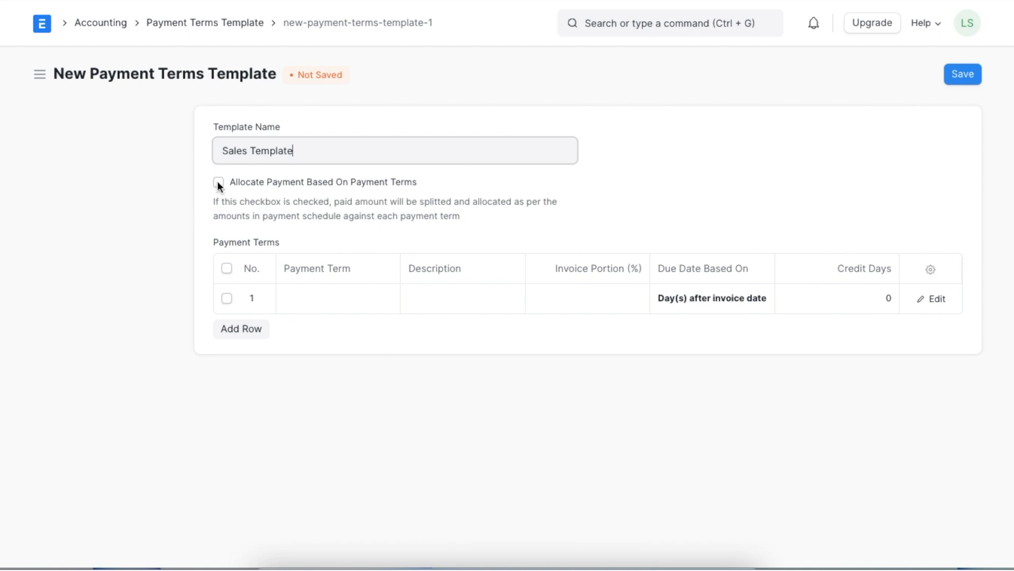
pyautogui.click(218, 182)
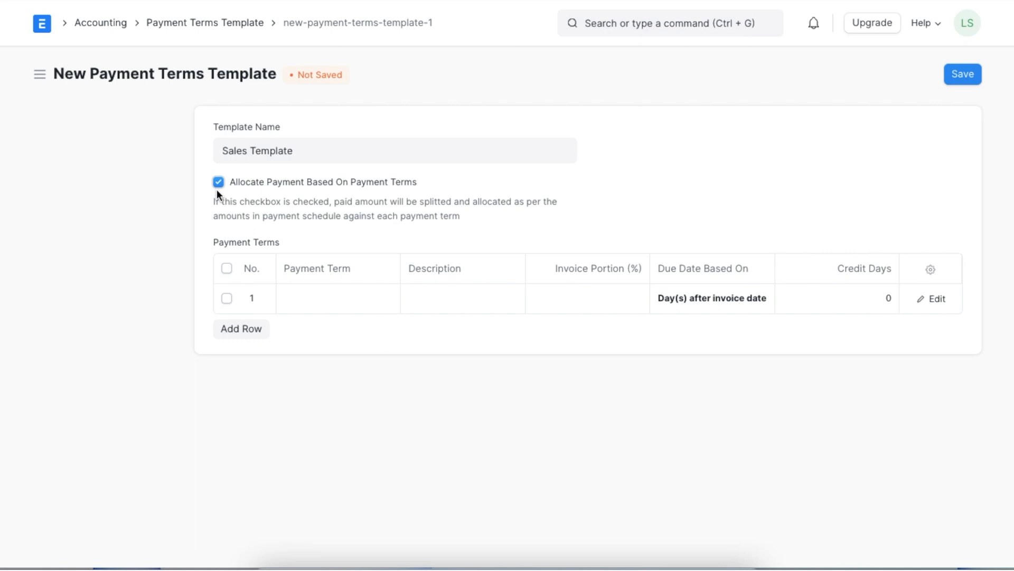
pyautogui.click(219, 182)
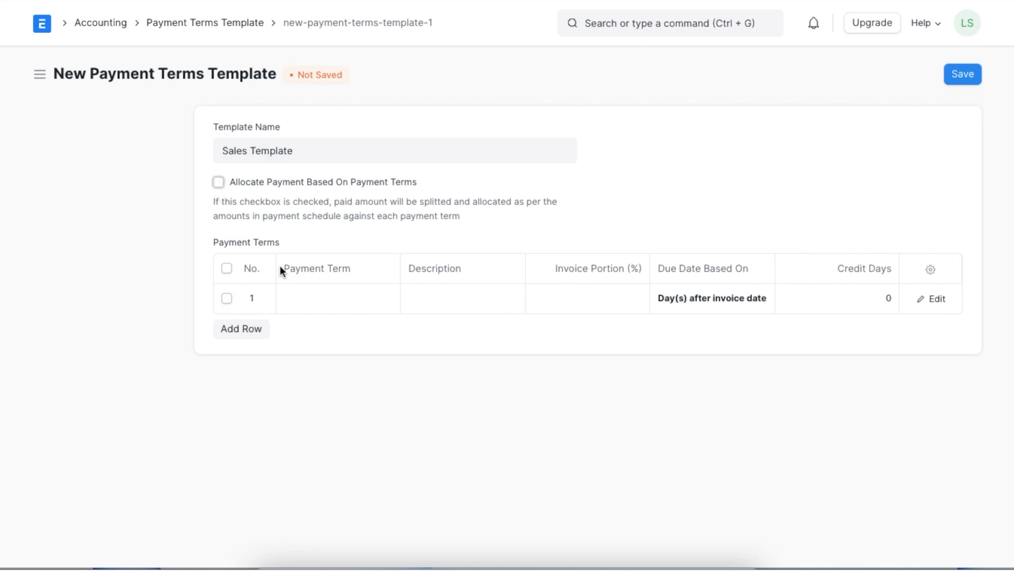
pyautogui.click(337, 298)
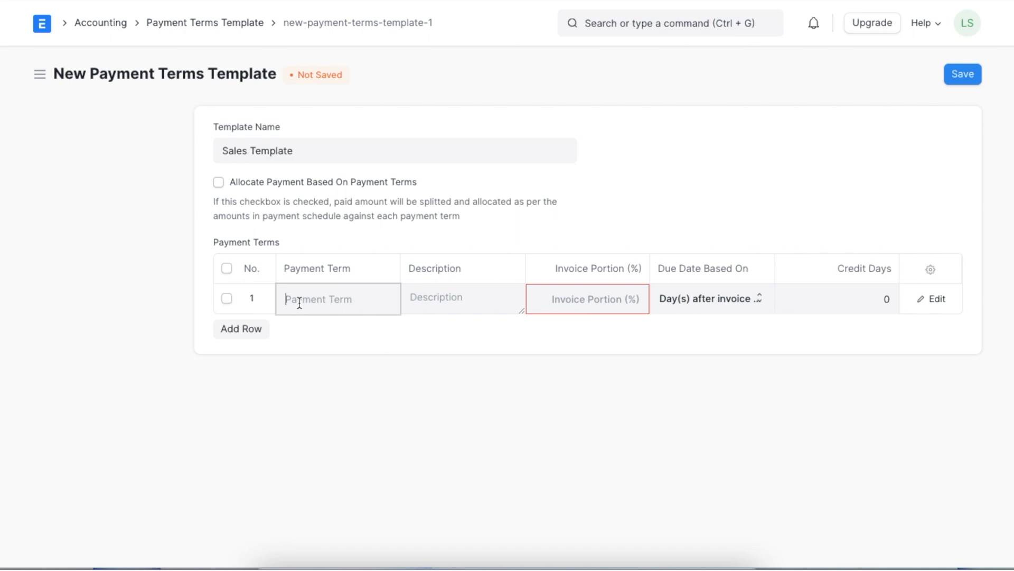
# Step: Add rows for 1st Installment 50%, 2nd Installment 40% and N-90 10%
pyautogui.write('1st Installment')
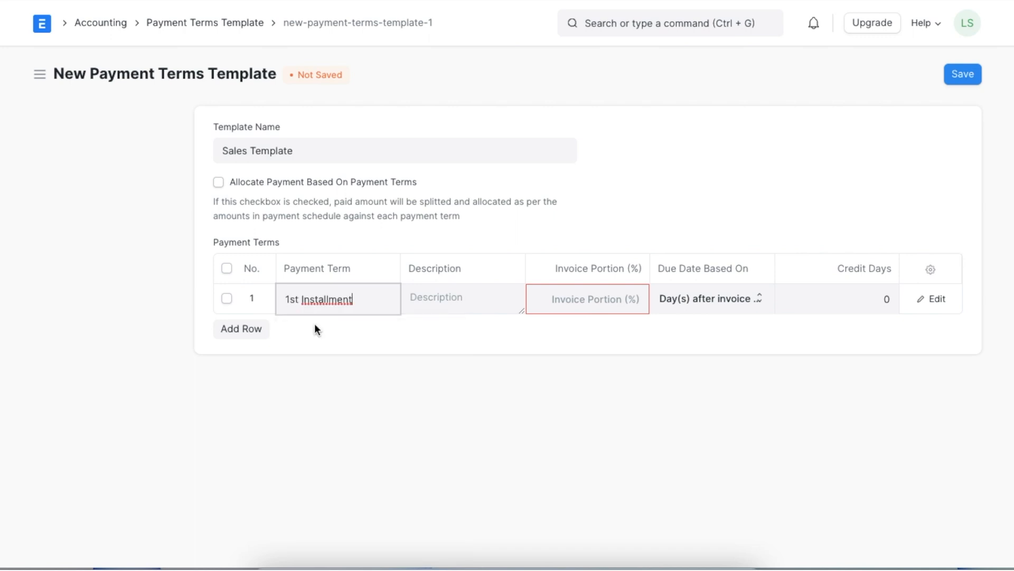
pyautogui.click(241, 329)
pyautogui.write('2')
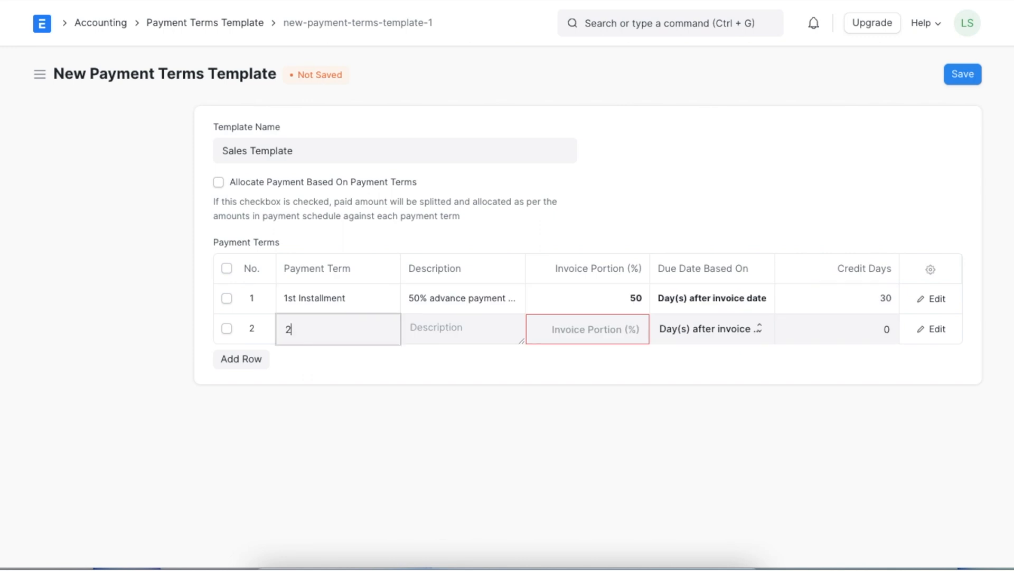
pyautogui.write('nd Installment')
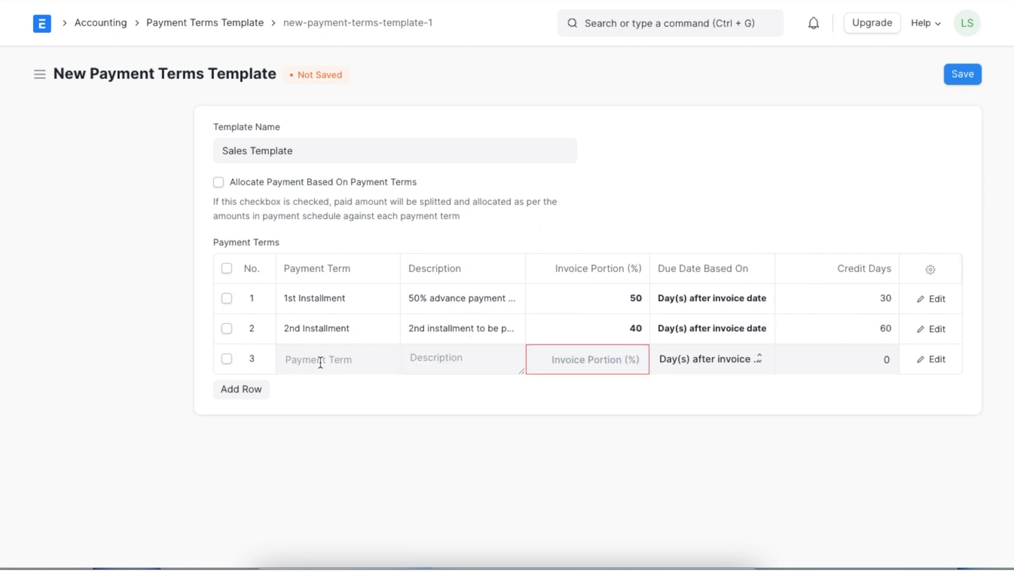
pyautogui.write('nal Installment to')
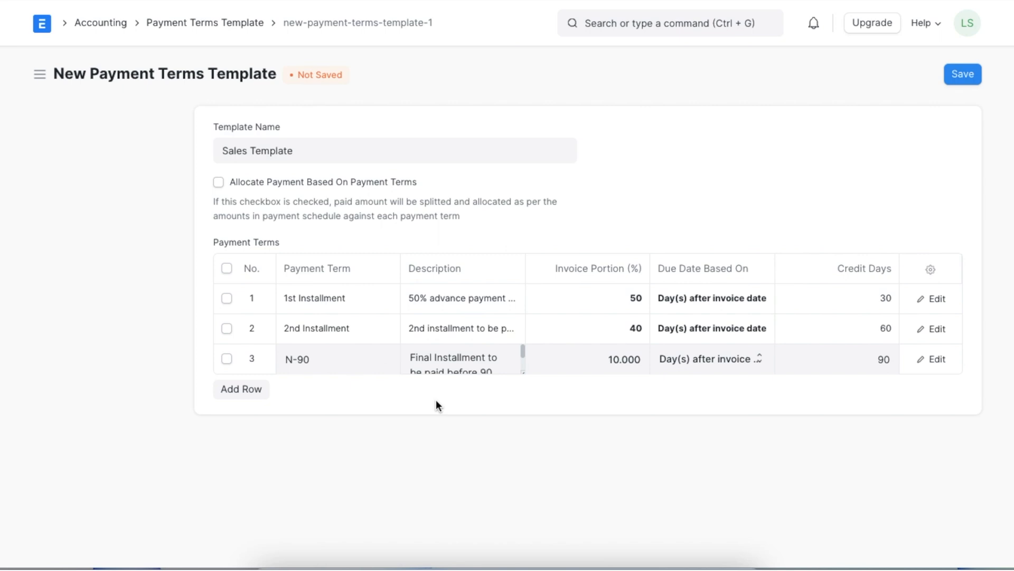
pyautogui.moveTo(459, 410)
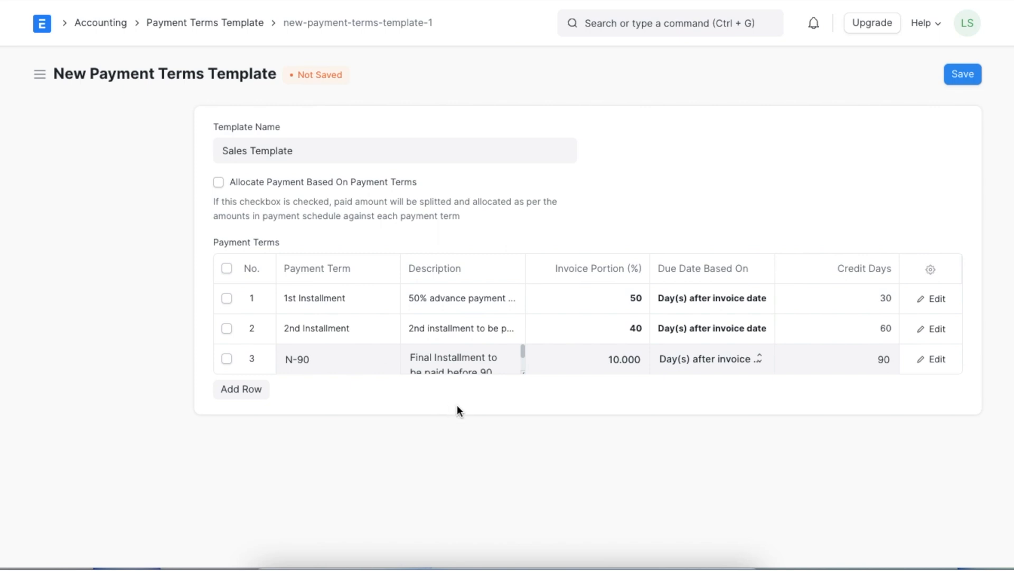
pyautogui.moveTo(842, 145)
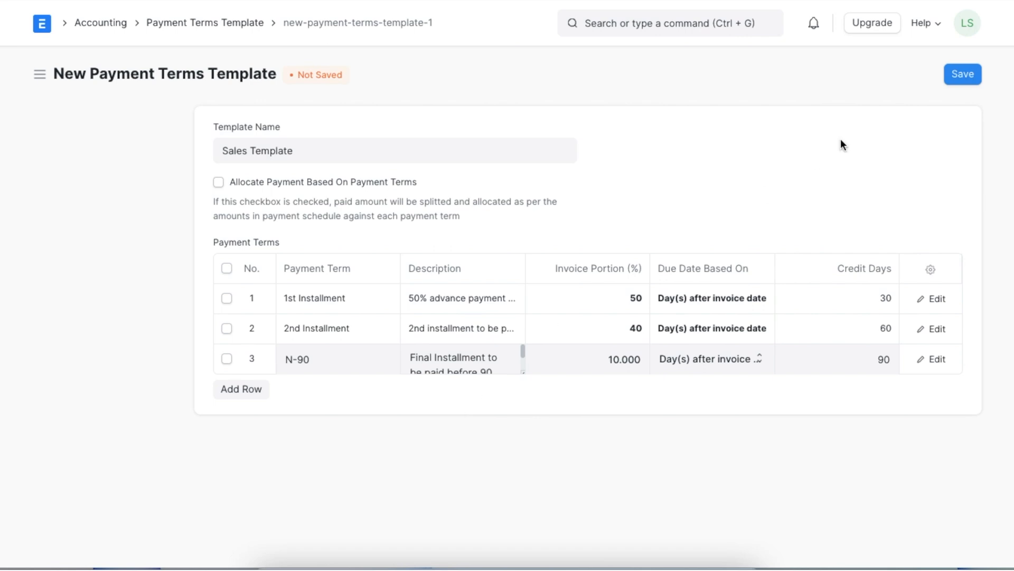
# Step: Save the Sales Template with its three rows totaling 100%
pyautogui.click(963, 74)
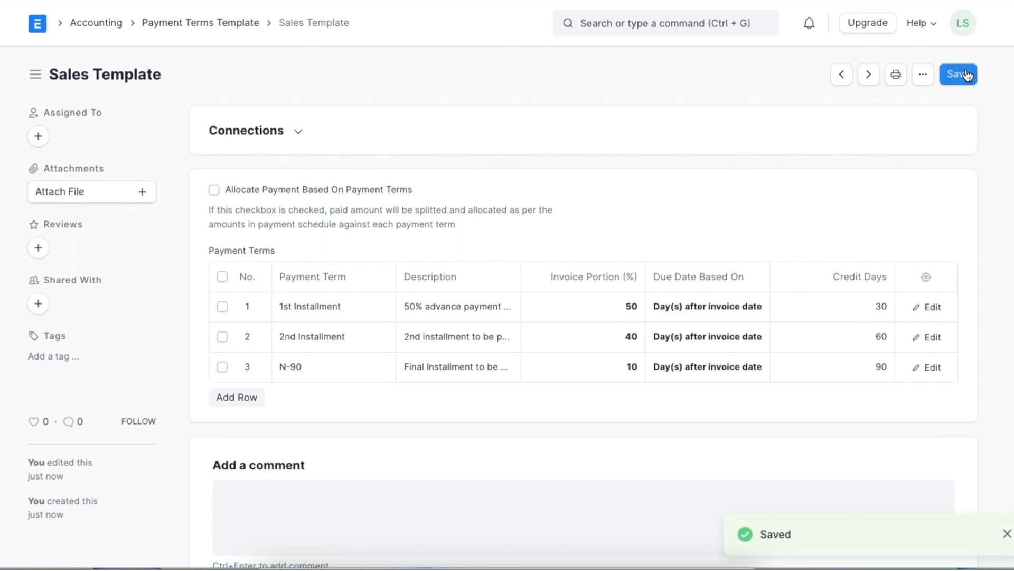
pyautogui.moveTo(352, 131)
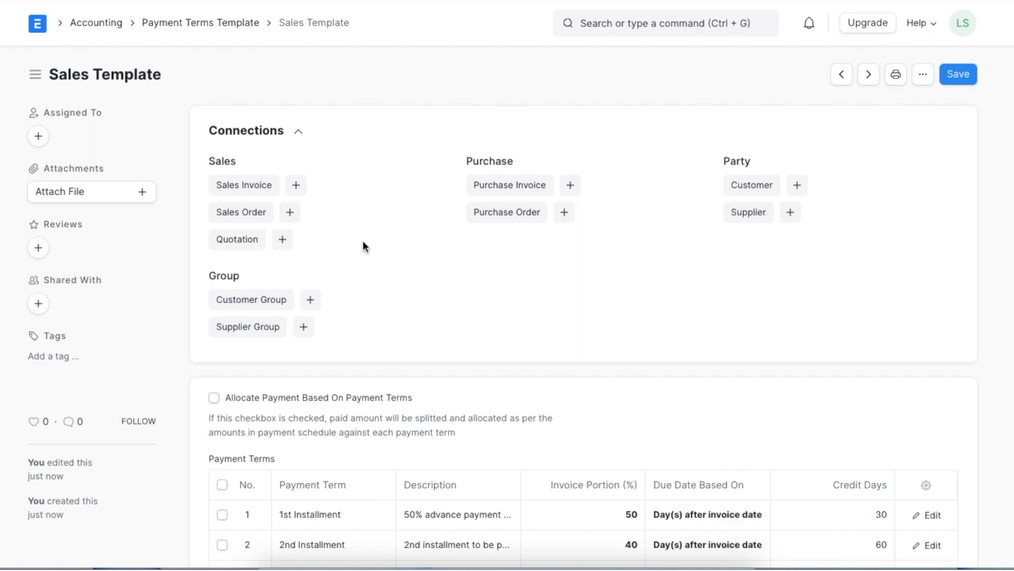
pyautogui.moveTo(294, 185)
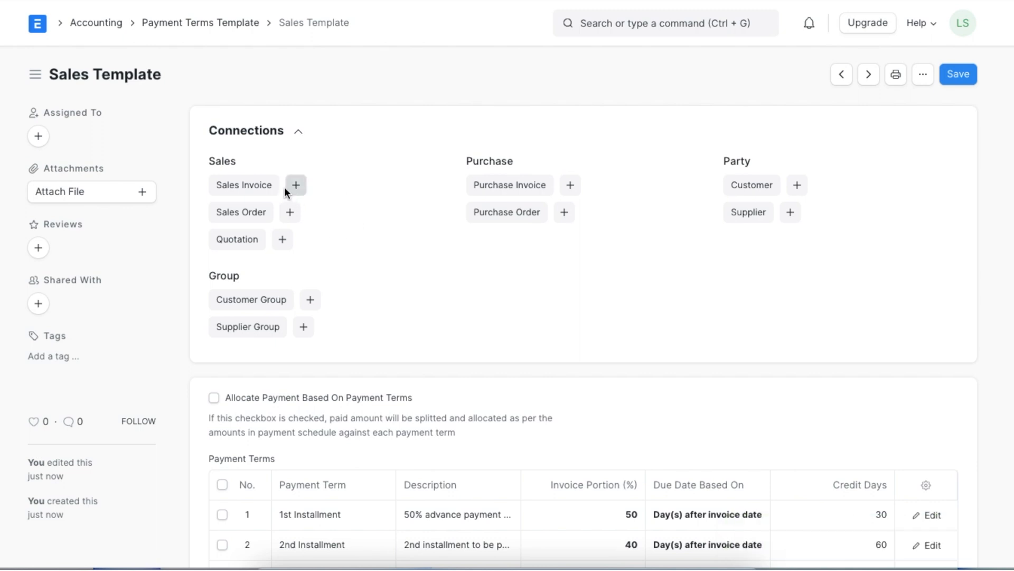
pyautogui.moveTo(282, 239)
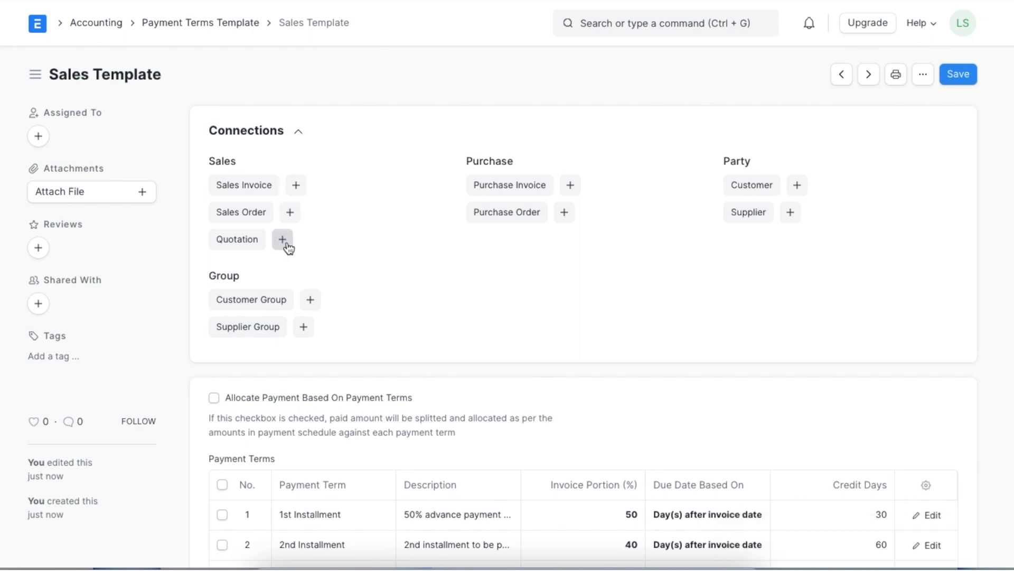
pyautogui.moveTo(580, 215)
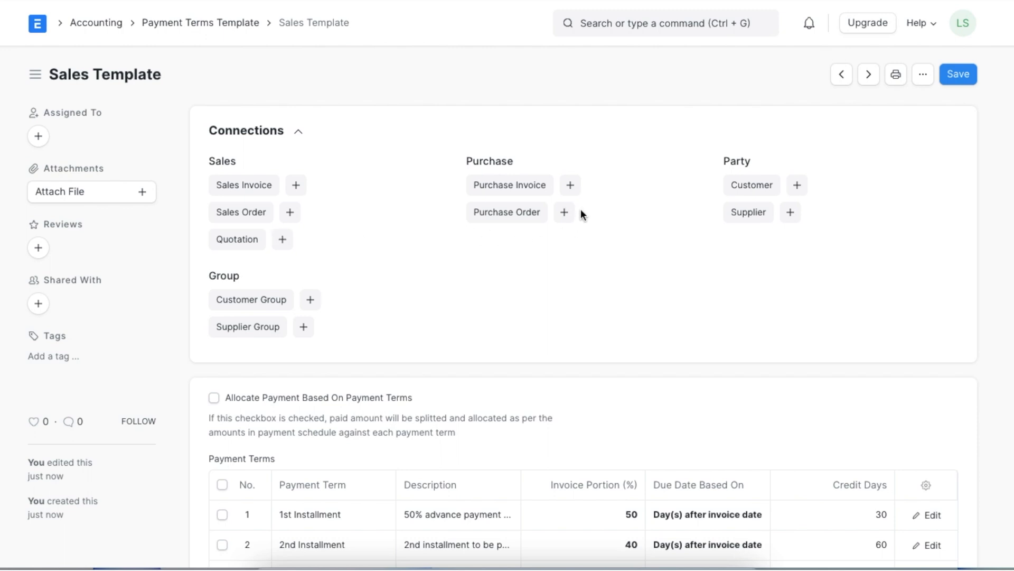
pyautogui.moveTo(738, 306)
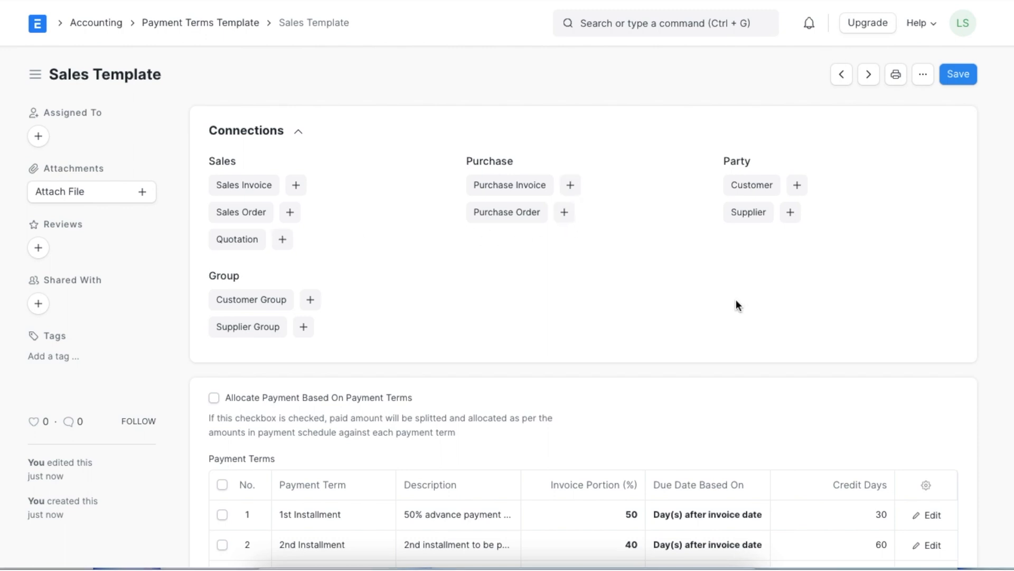
pyautogui.moveTo(805, 187)
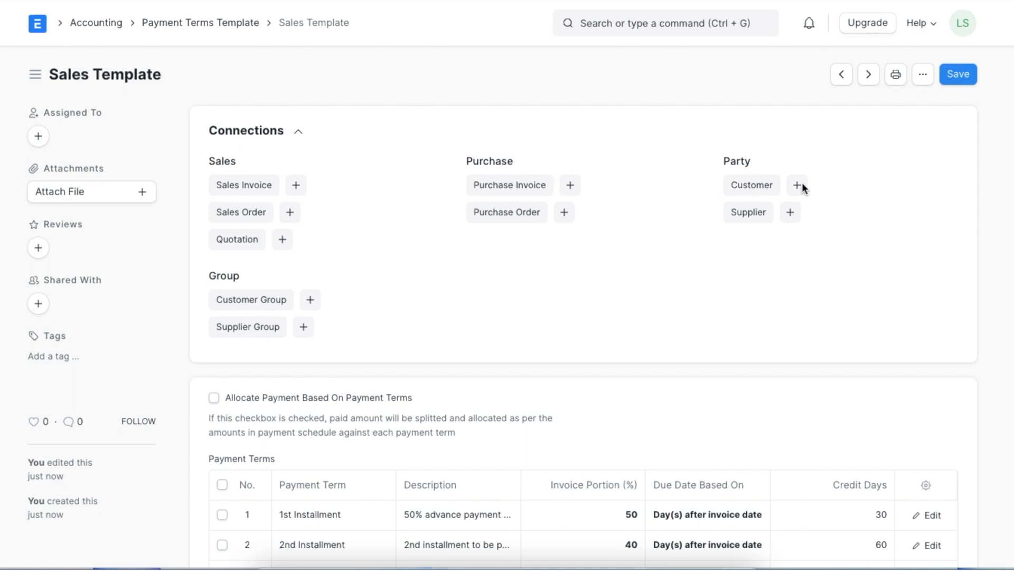
pyautogui.moveTo(789, 212)
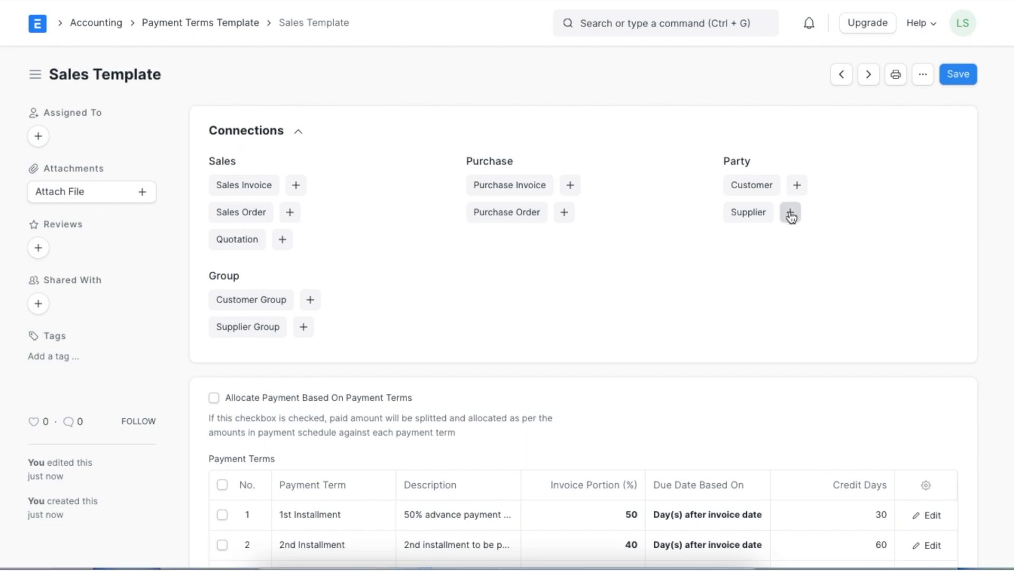
pyautogui.moveTo(304, 326)
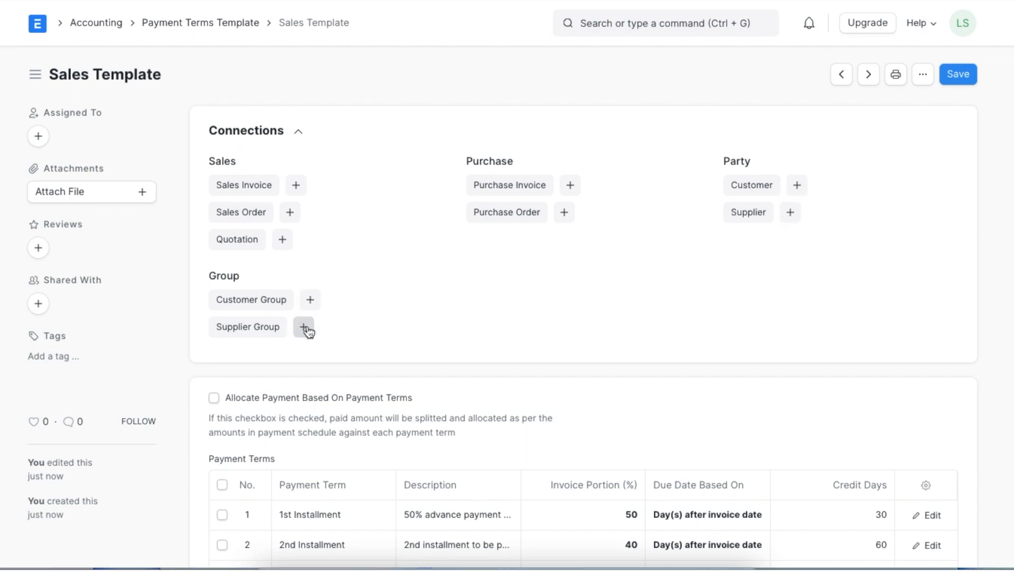
pyautogui.moveTo(493, 326)
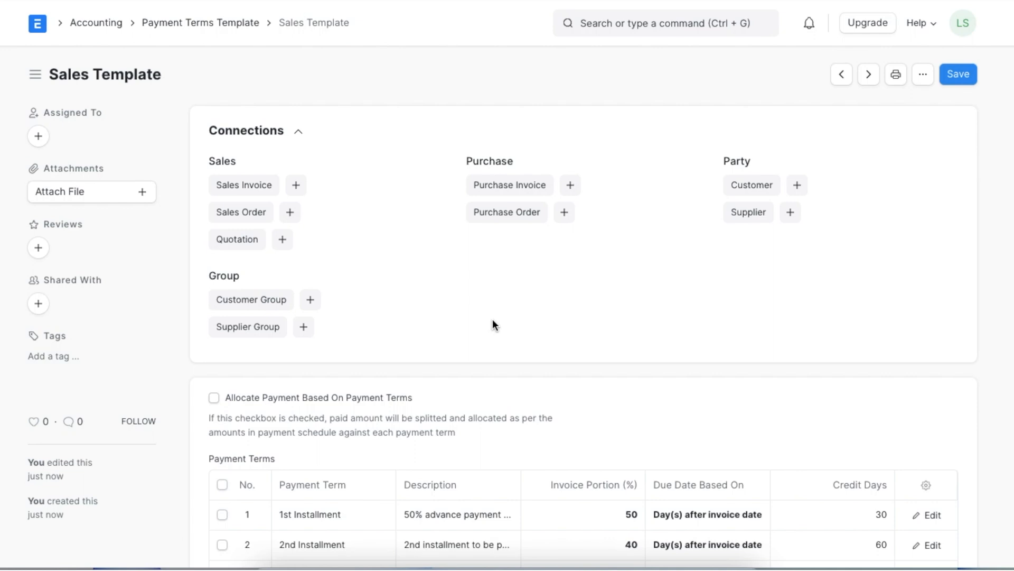
pyautogui.moveTo(734, 288)
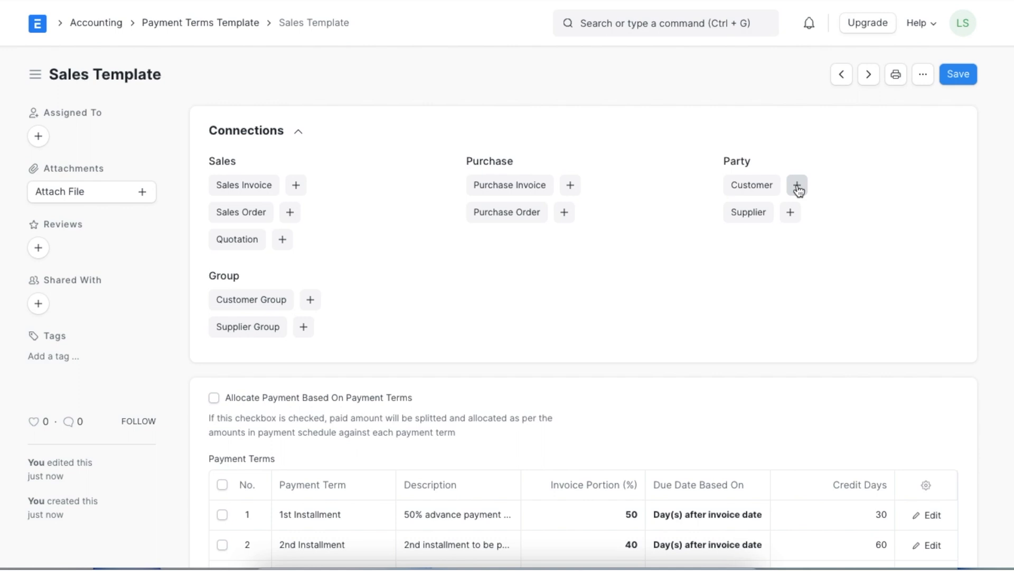
# Step: Save customer Vesta Inc., Commercial group, using Sales Template terms, then return to Accounting
pyautogui.click(797, 185)
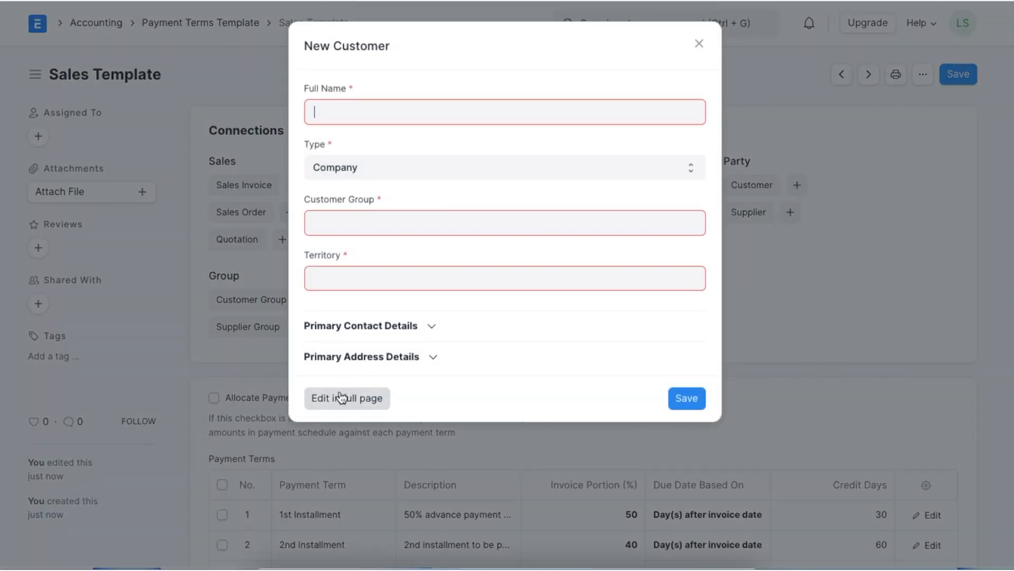
pyautogui.click(347, 398)
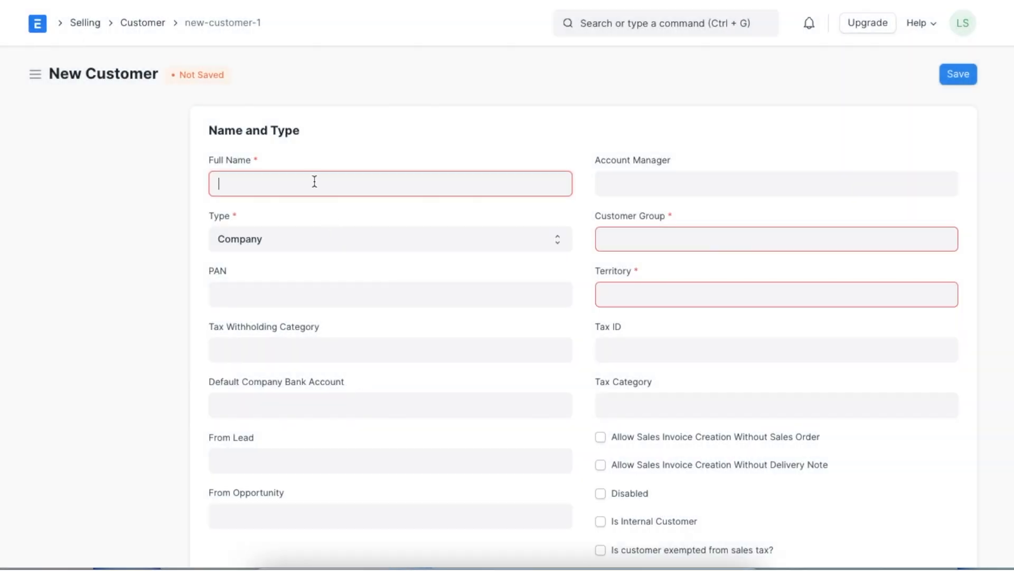
pyautogui.write('V')
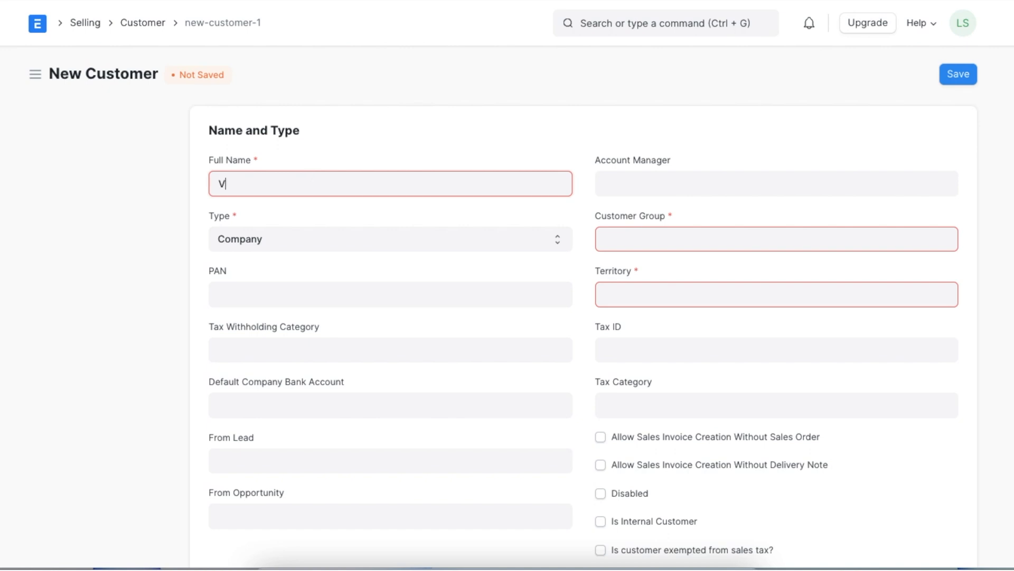
pyautogui.write('esta Inc.')
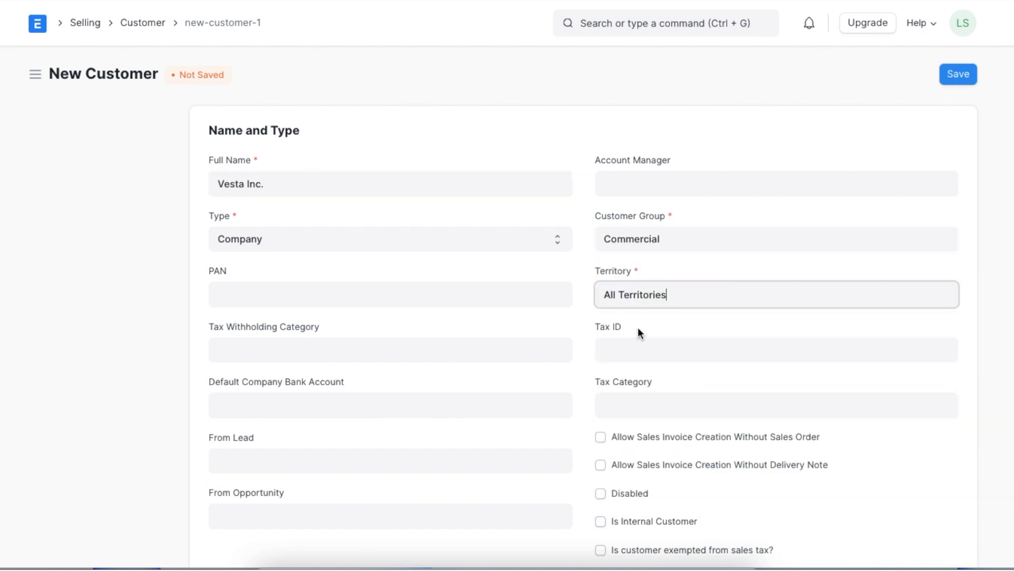
pyautogui.scroll(-3)
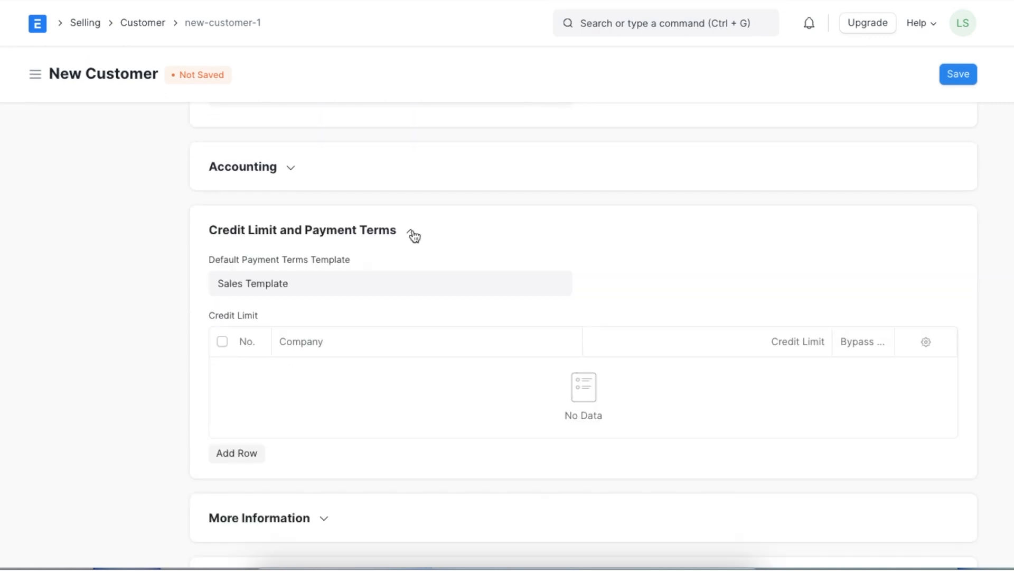
pyautogui.click(409, 231)
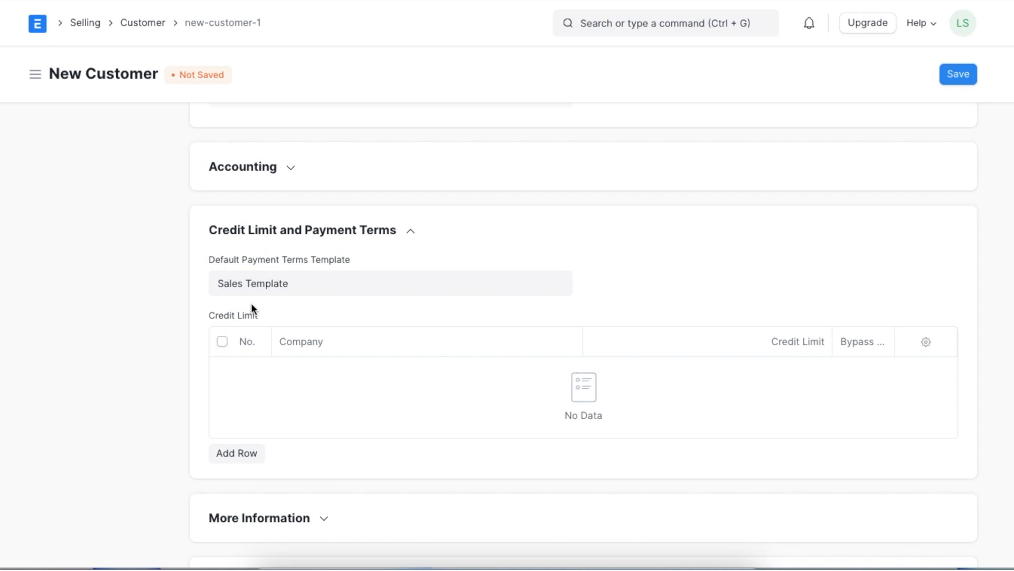
pyautogui.moveTo(762, 144)
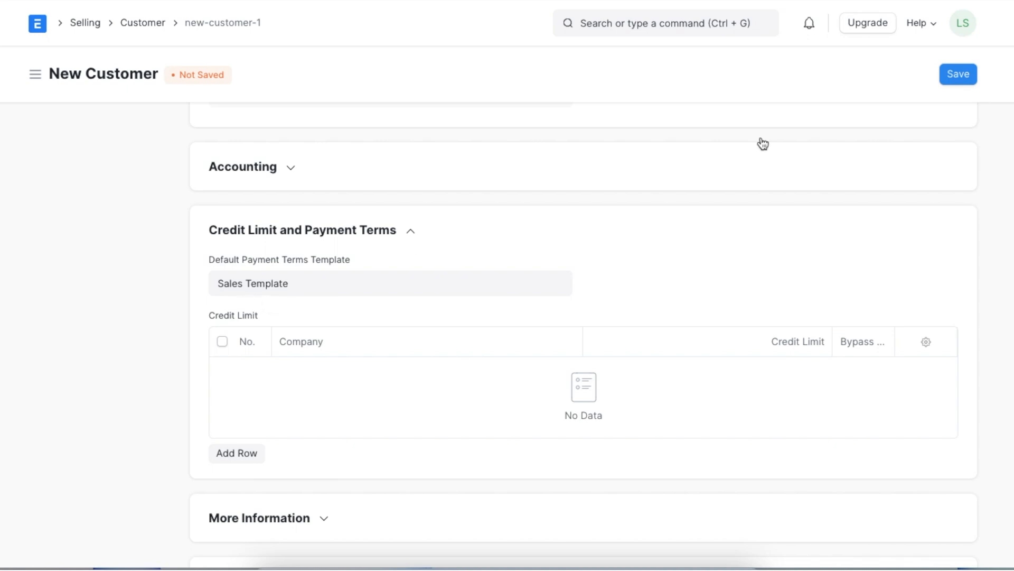
pyautogui.click(958, 74)
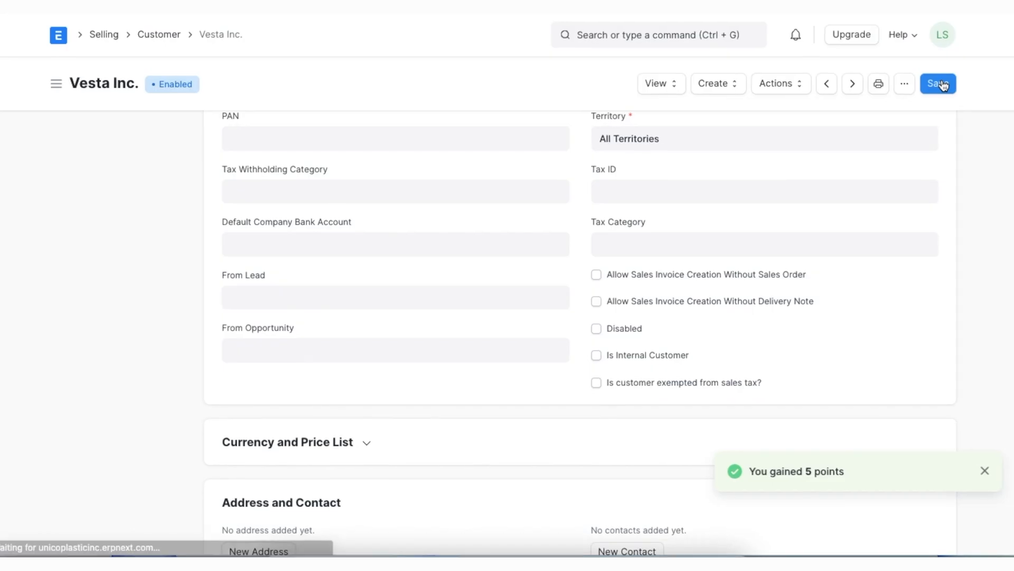
pyautogui.click(937, 84)
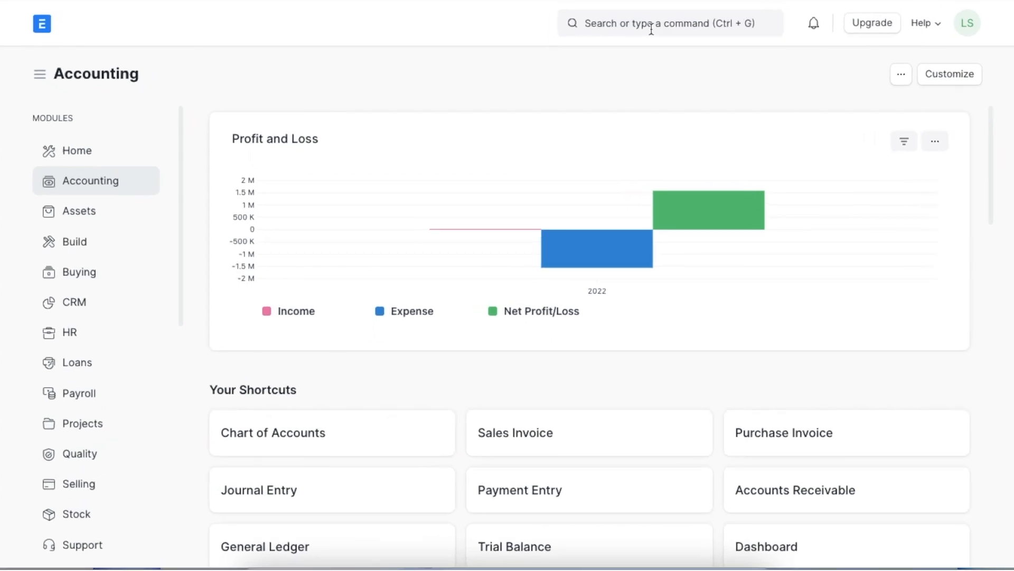
# Step: From the Sales Order list, open draft SAL-ORD-2022-00005 for Fulher Plastics and view its blank payment terms
pyautogui.write('sales')
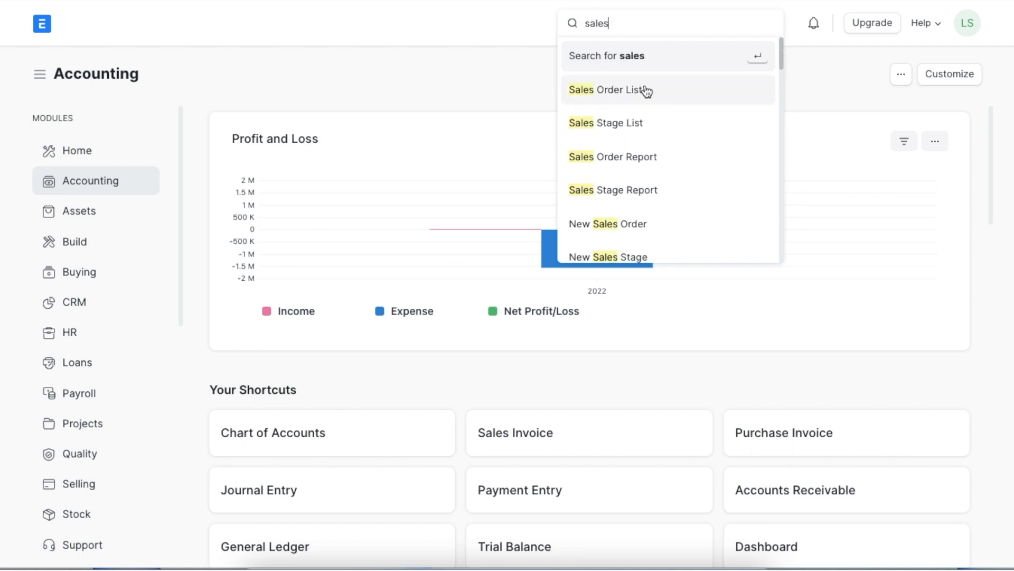
pyautogui.click(608, 90)
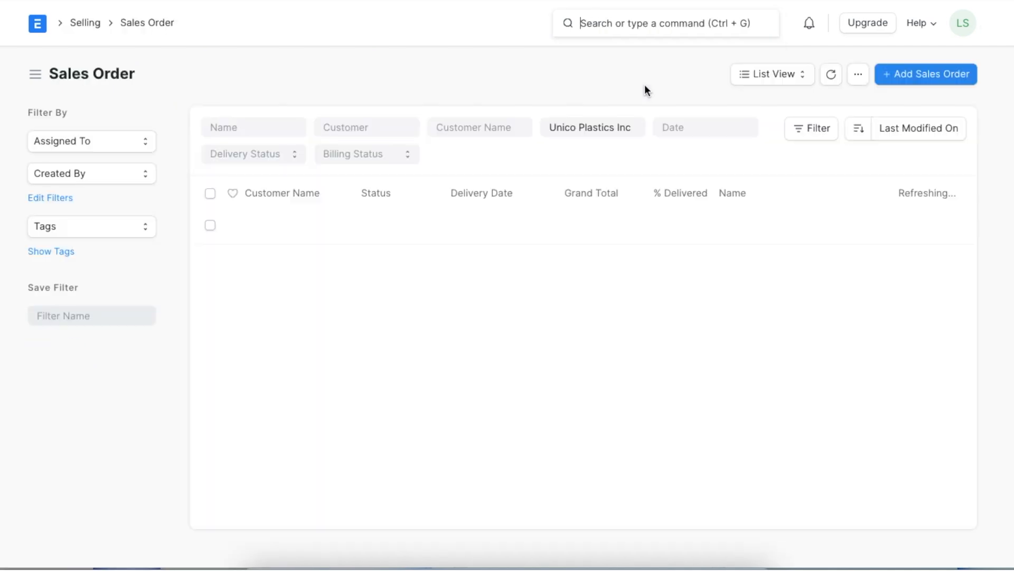
pyautogui.click(831, 74)
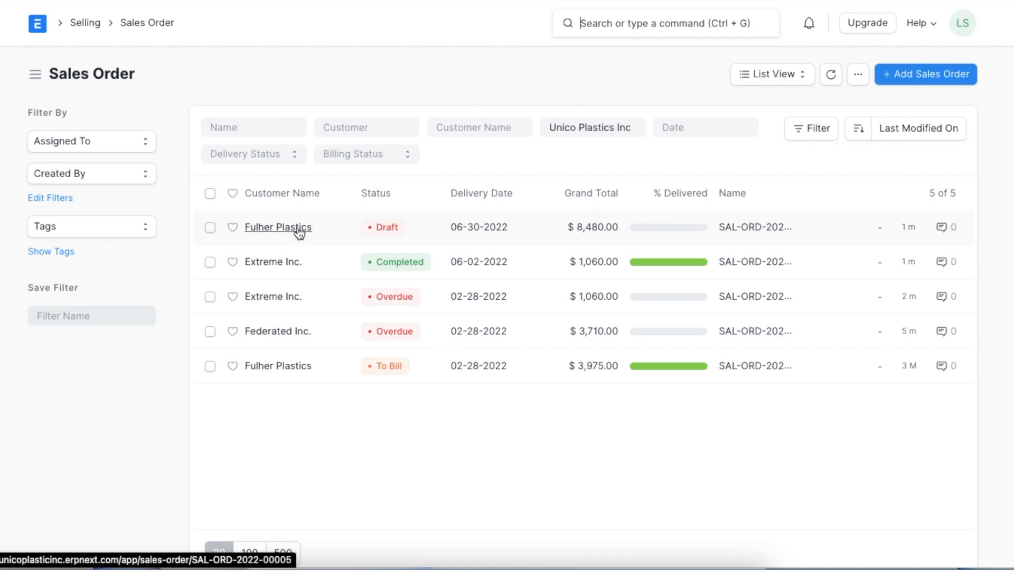
pyautogui.click(277, 227)
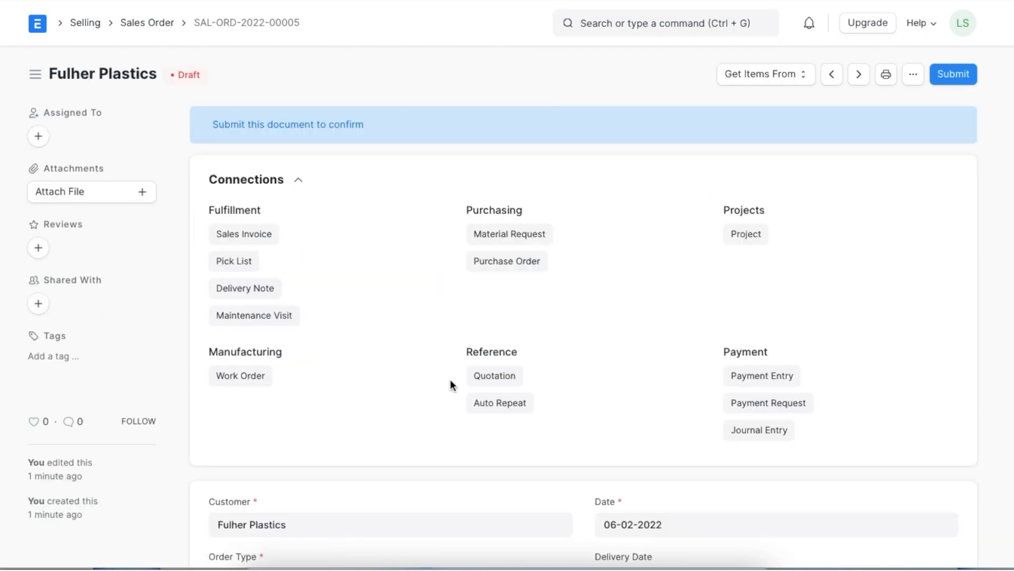
pyautogui.scroll(-3)
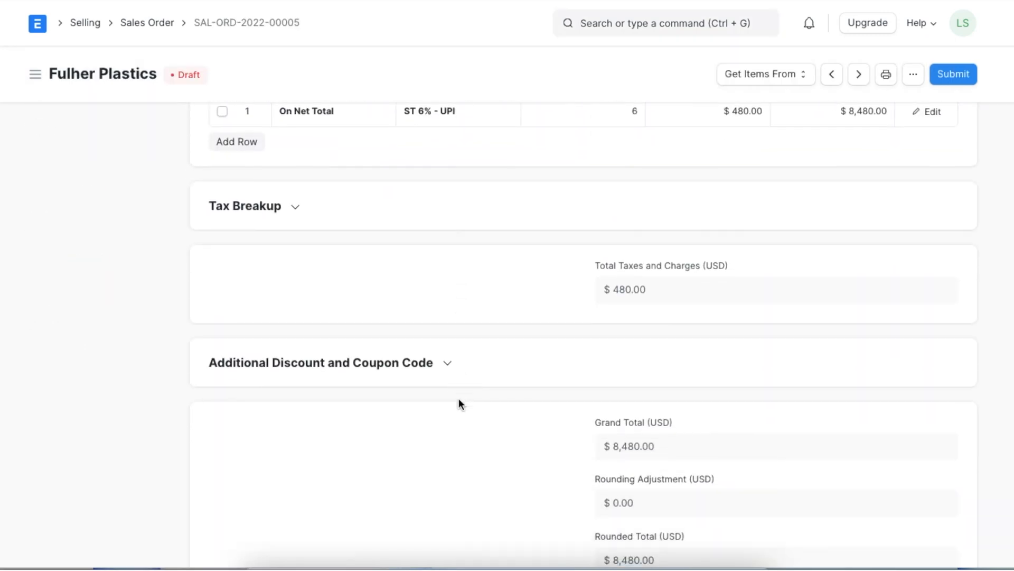
pyautogui.scroll(-3)
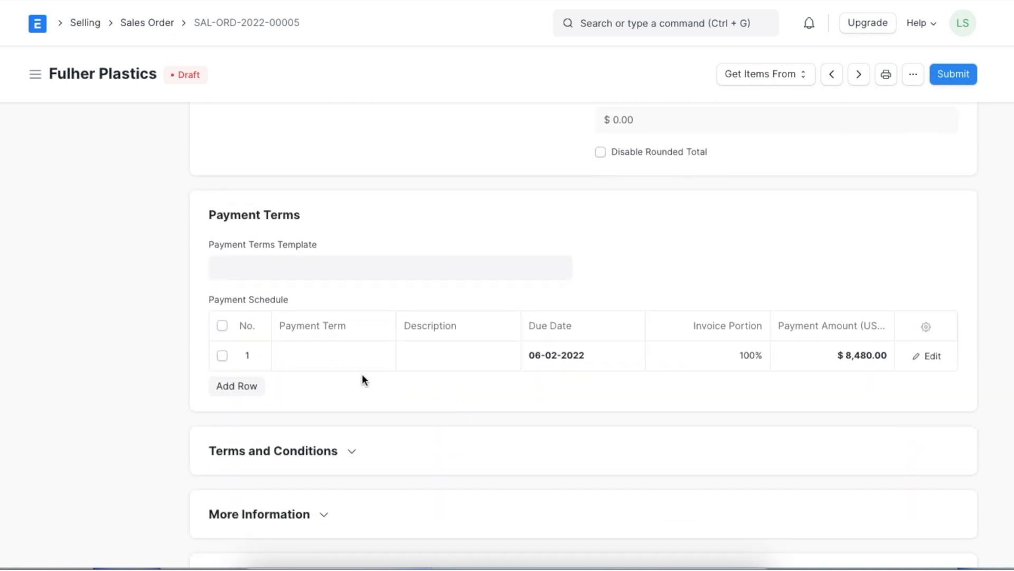
# Step: Set the first payment schedule row to 50-50, then delete that row and begin entering 'sa'
pyautogui.click(333, 355)
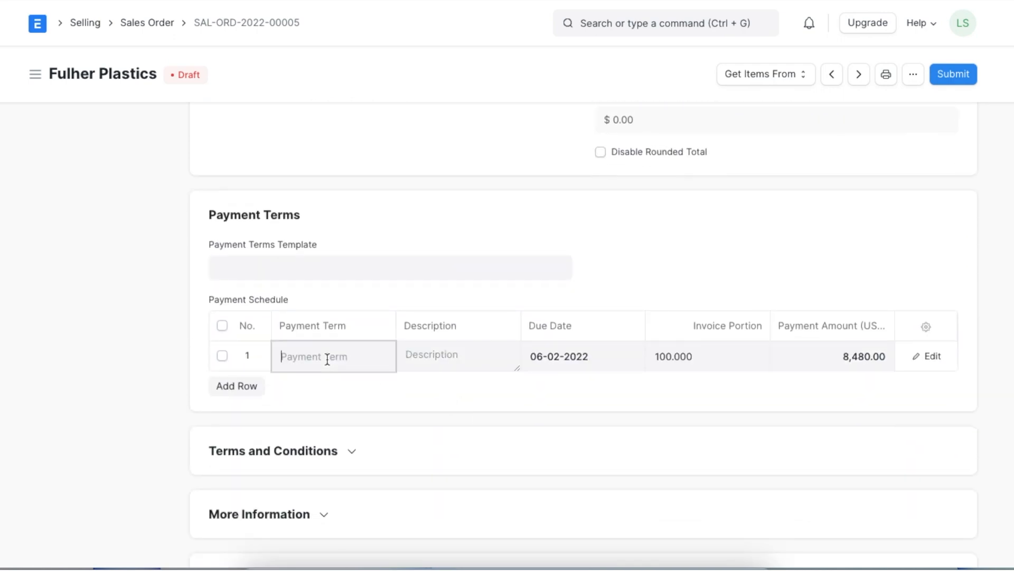
pyautogui.click(332, 355)
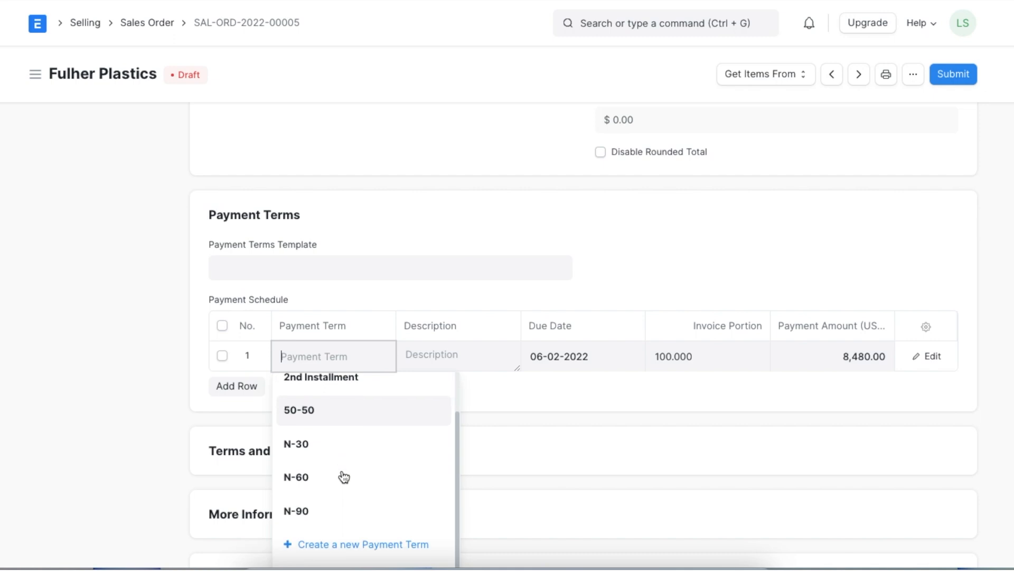
pyautogui.click(298, 409)
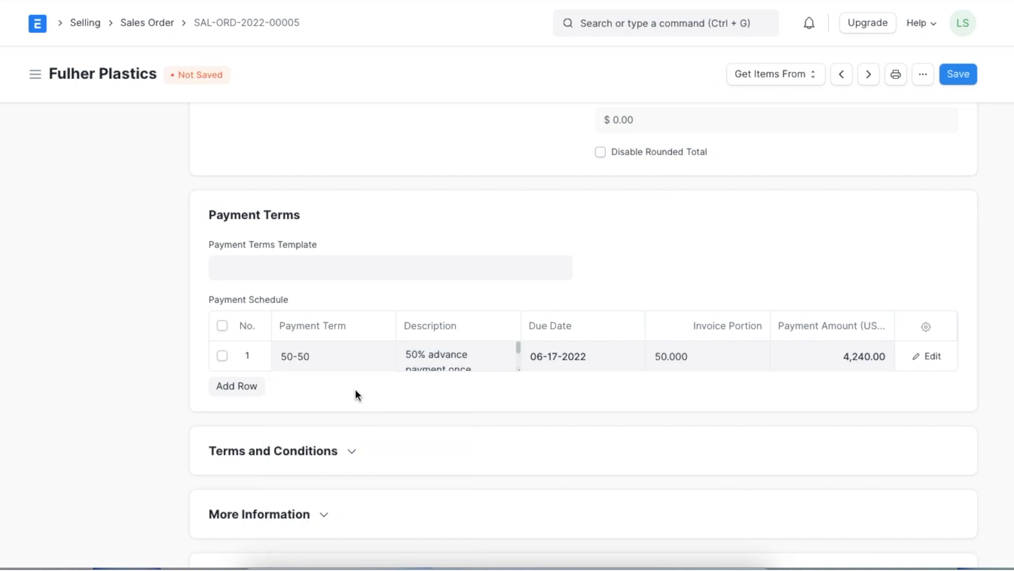
pyautogui.click(931, 355)
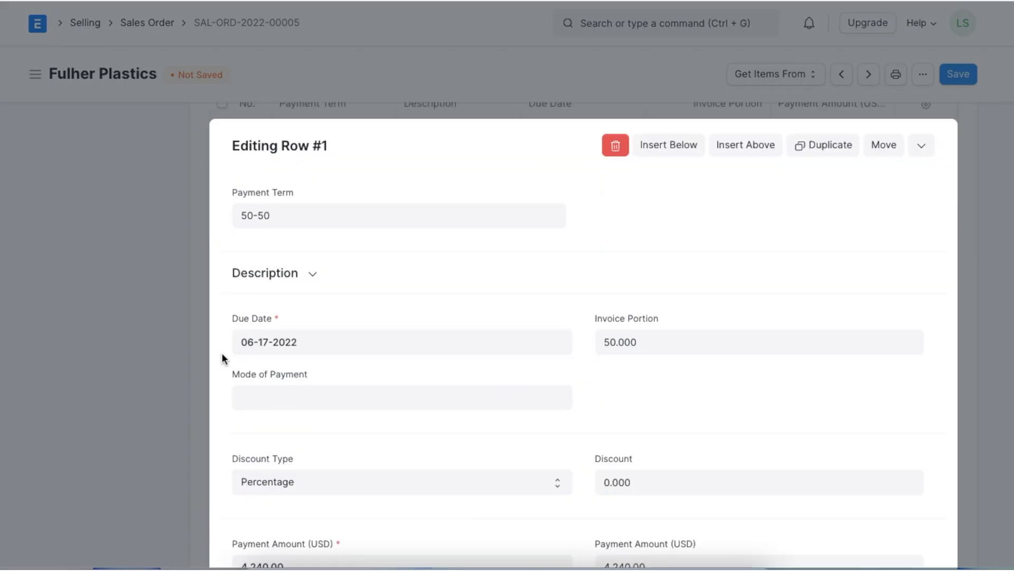
pyautogui.click(614, 144)
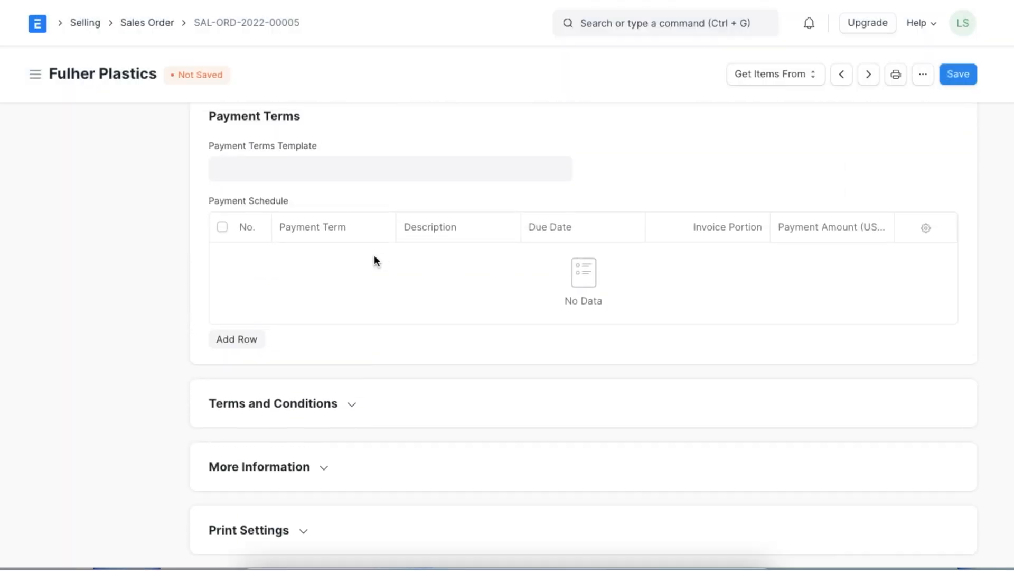
pyautogui.write('sa')
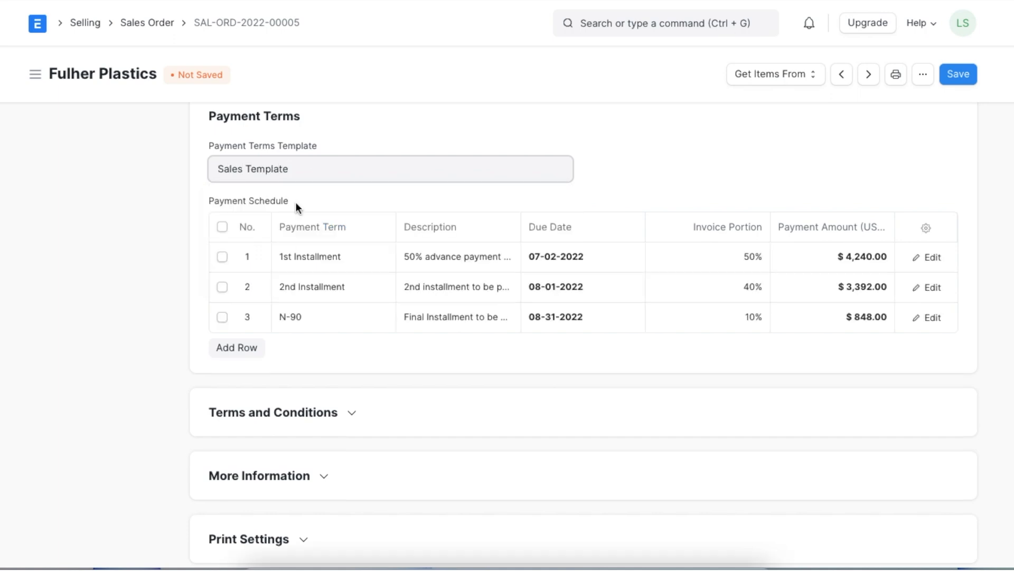
pyautogui.moveTo(600, 350)
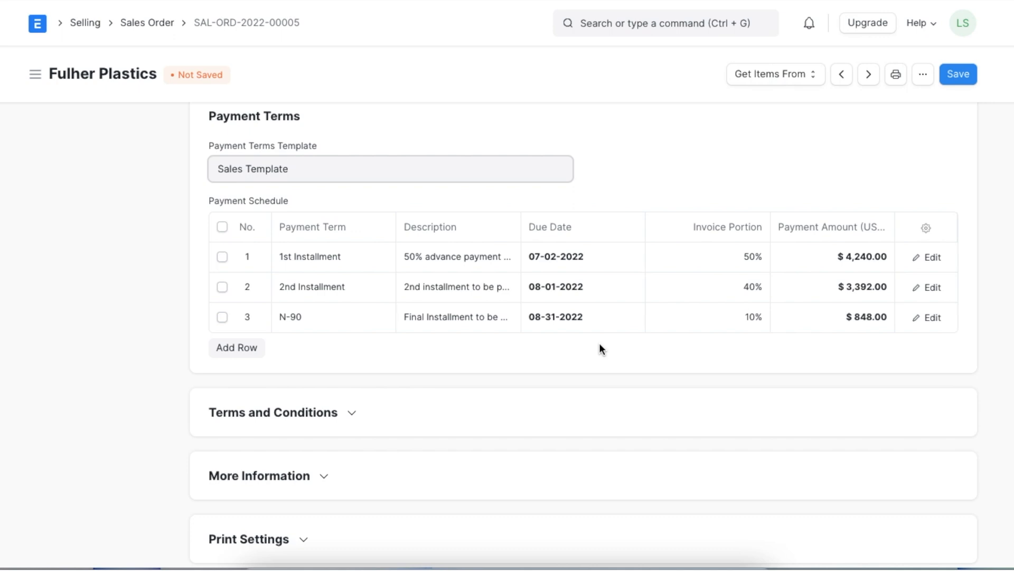
pyautogui.moveTo(697, 383)
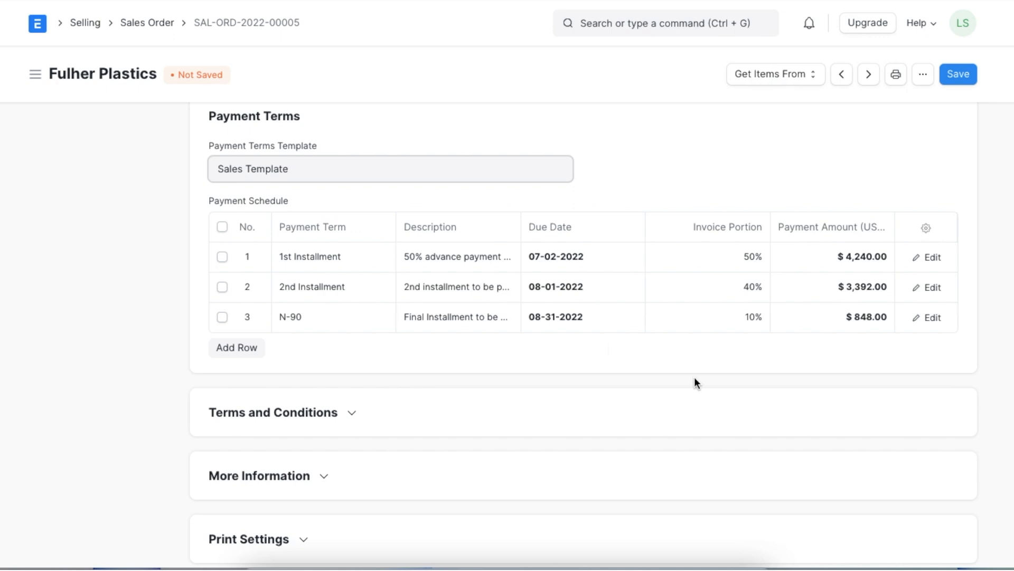
# Step: Save the Fulher Plastics order with Sales Template installments, then submit and confirm it
pyautogui.scroll(-3)
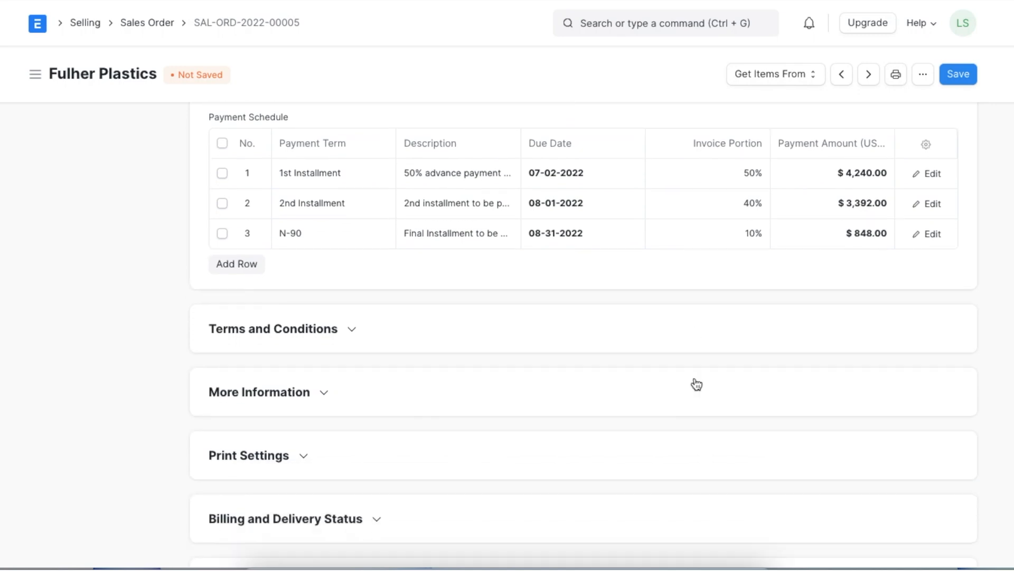
pyautogui.scroll(3)
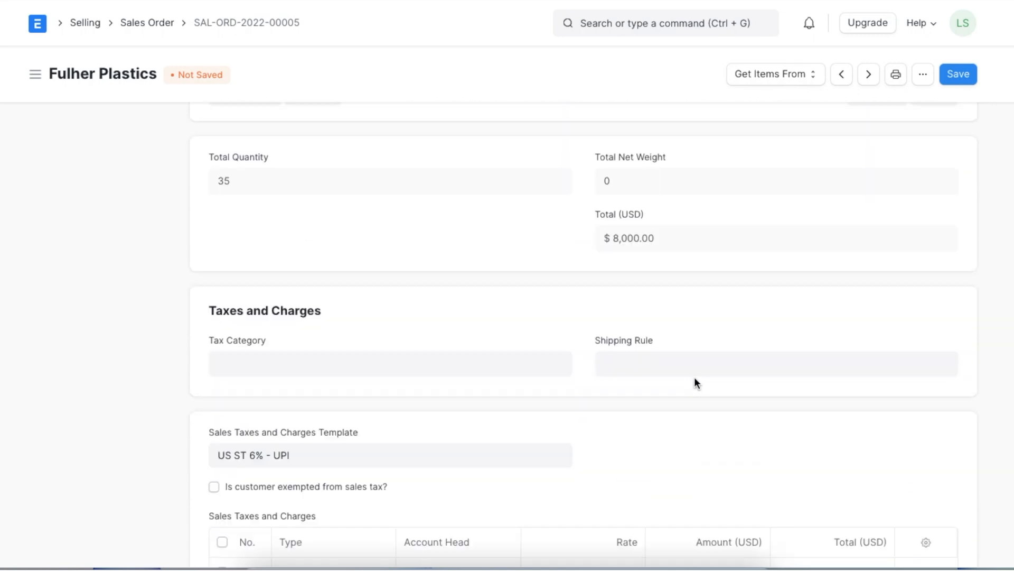
pyautogui.click(957, 74)
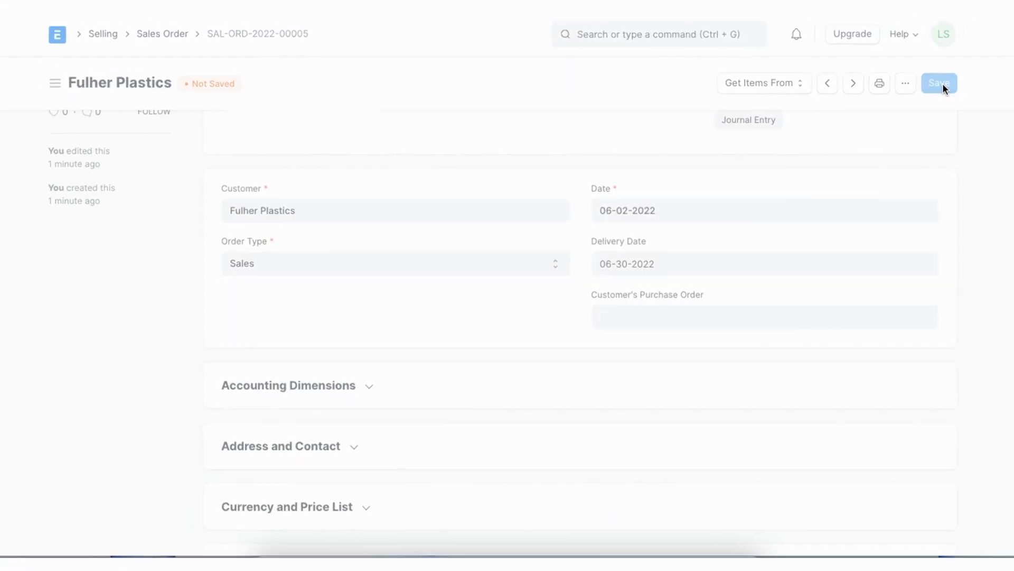
pyautogui.click(939, 83)
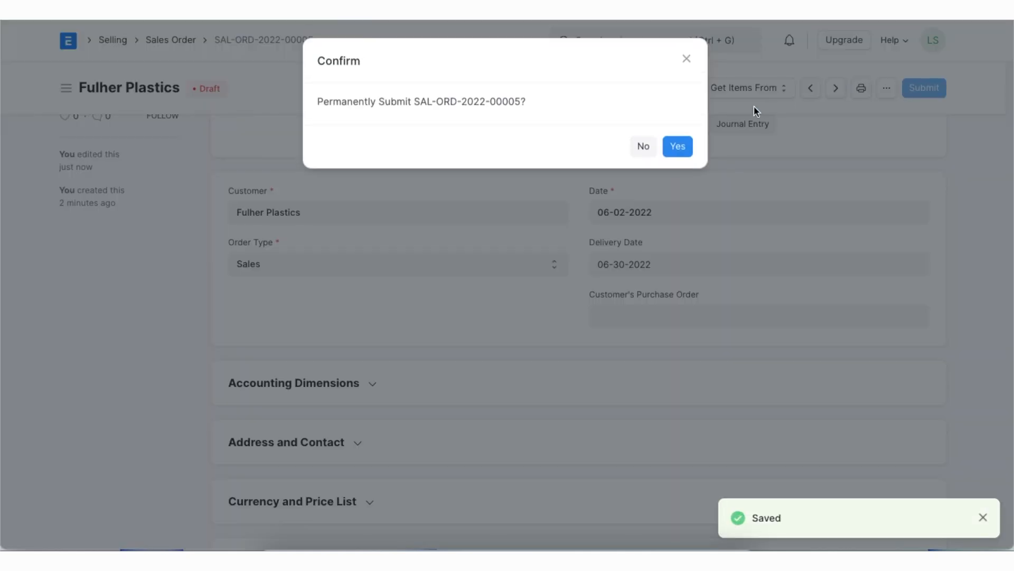
pyautogui.click(676, 146)
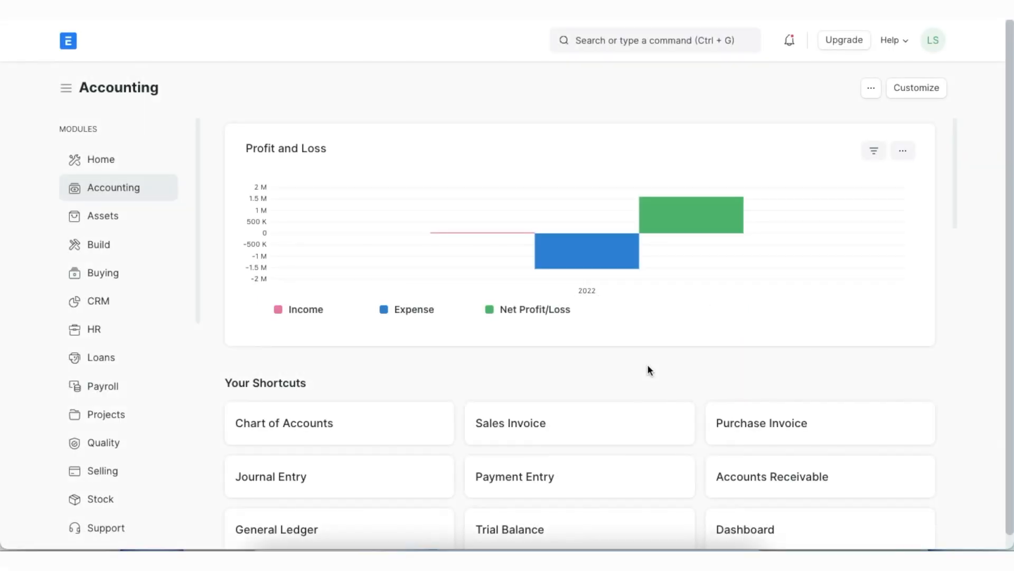
# Step: Search 'payment terms' and open the Payment Terms Status for Sales Order report showing Fulher Plastics installments
pyautogui.scroll(-3)
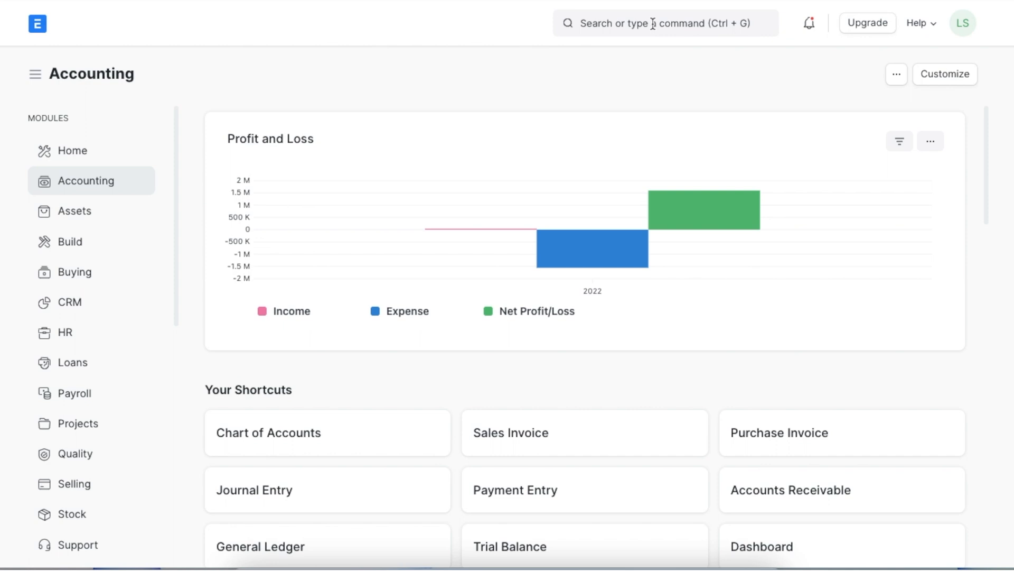
pyautogui.write('paymen')
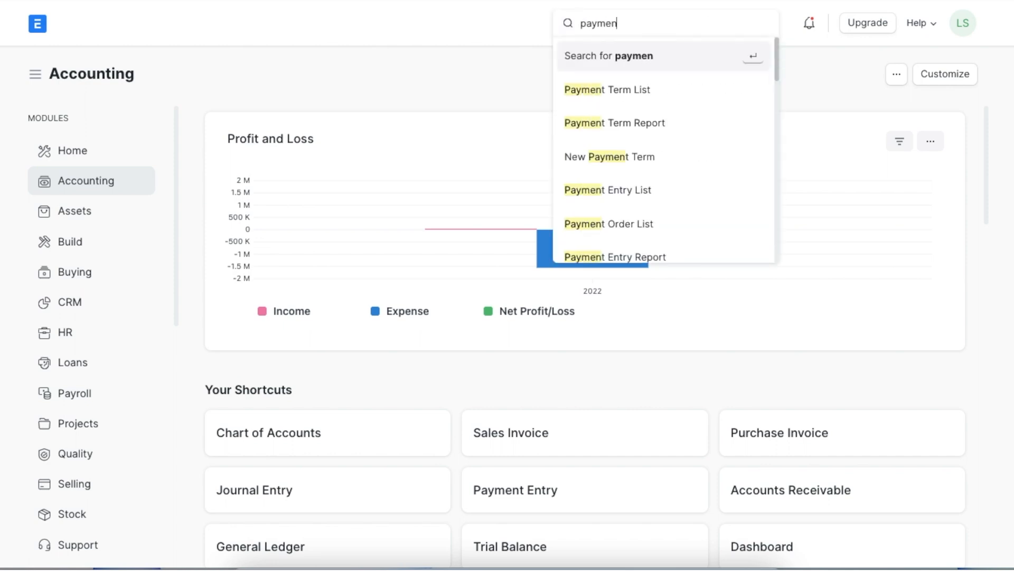
pyautogui.write('terms')
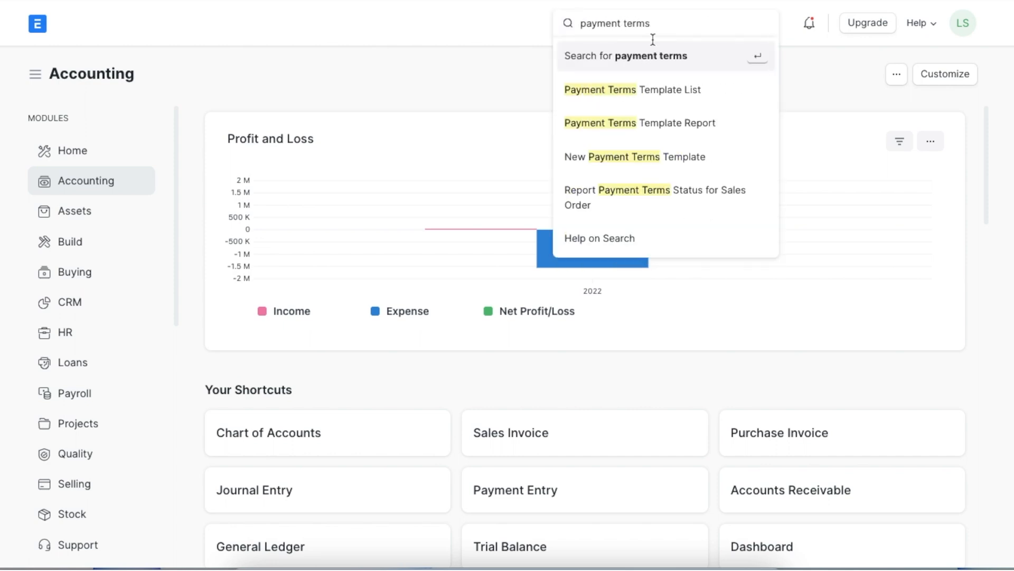
pyautogui.click(654, 197)
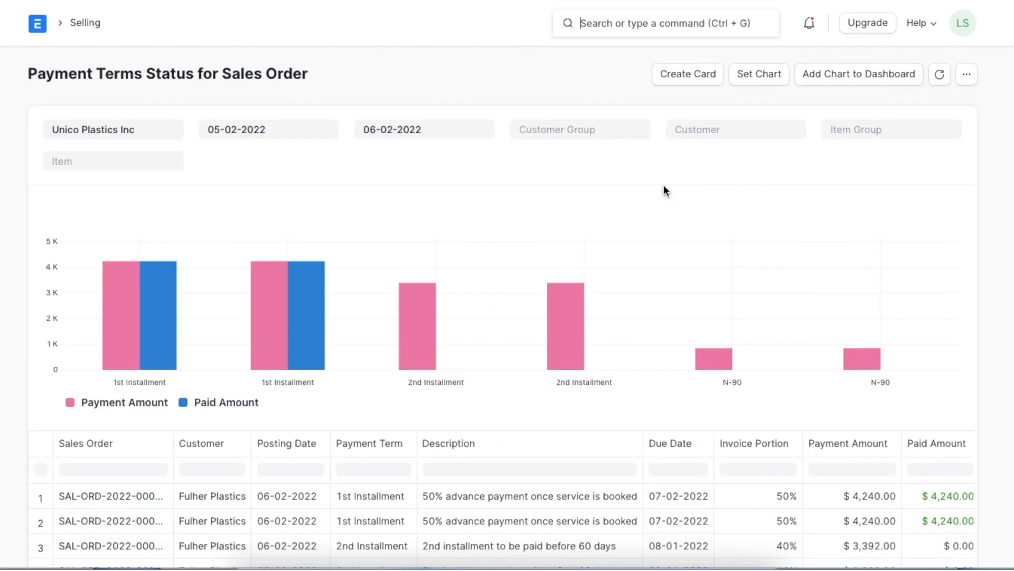
pyautogui.scroll(-3)
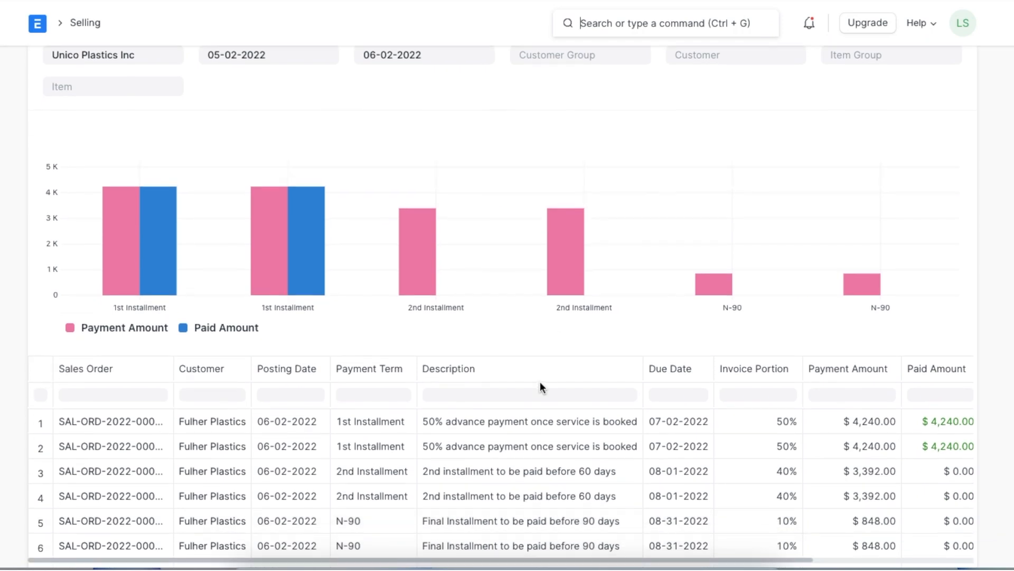
pyautogui.scroll(-3)
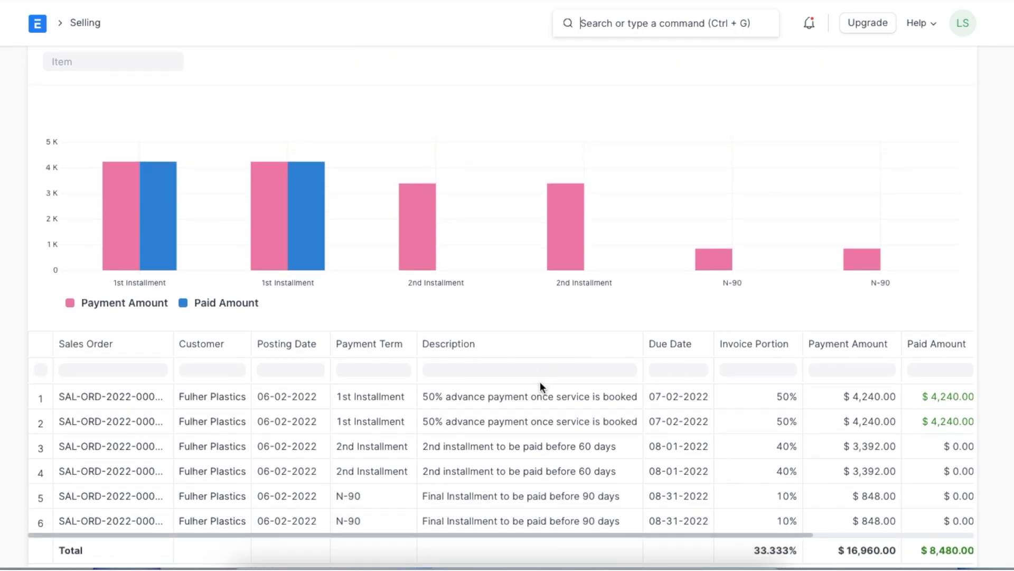
pyautogui.scroll(3)
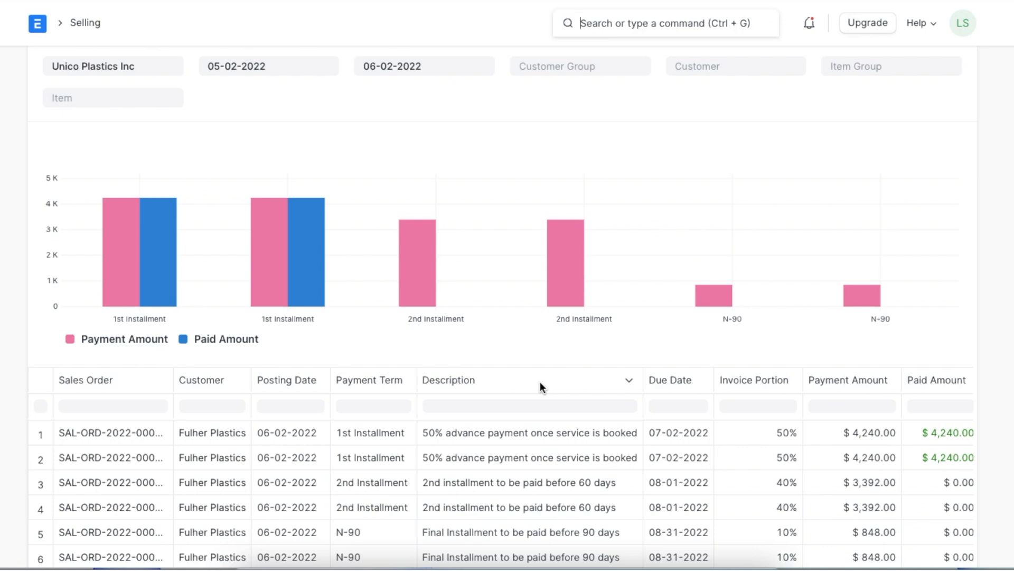
pyautogui.moveTo(521, 373)
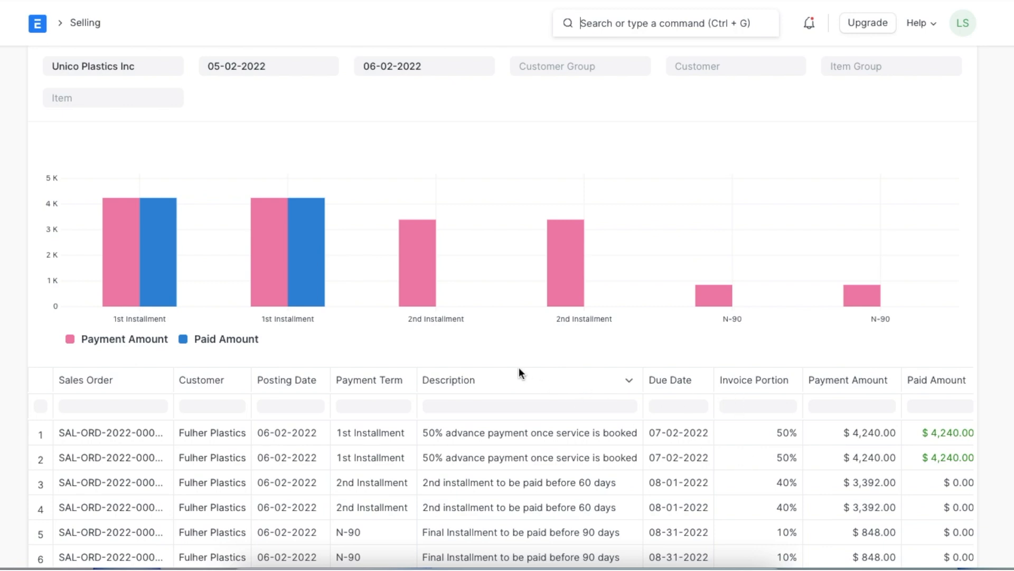
pyautogui.scroll(3)
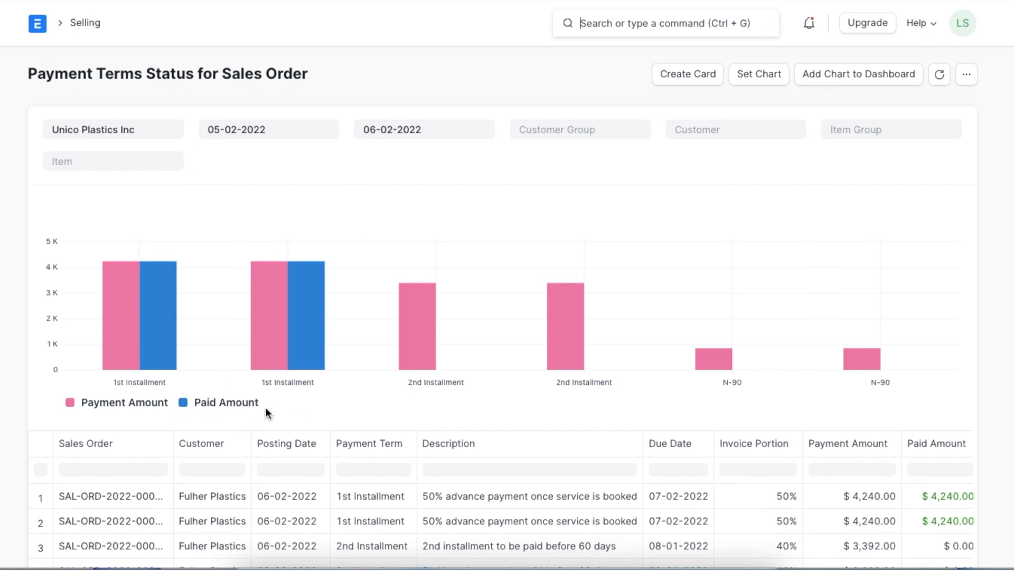
pyautogui.moveTo(354, 405)
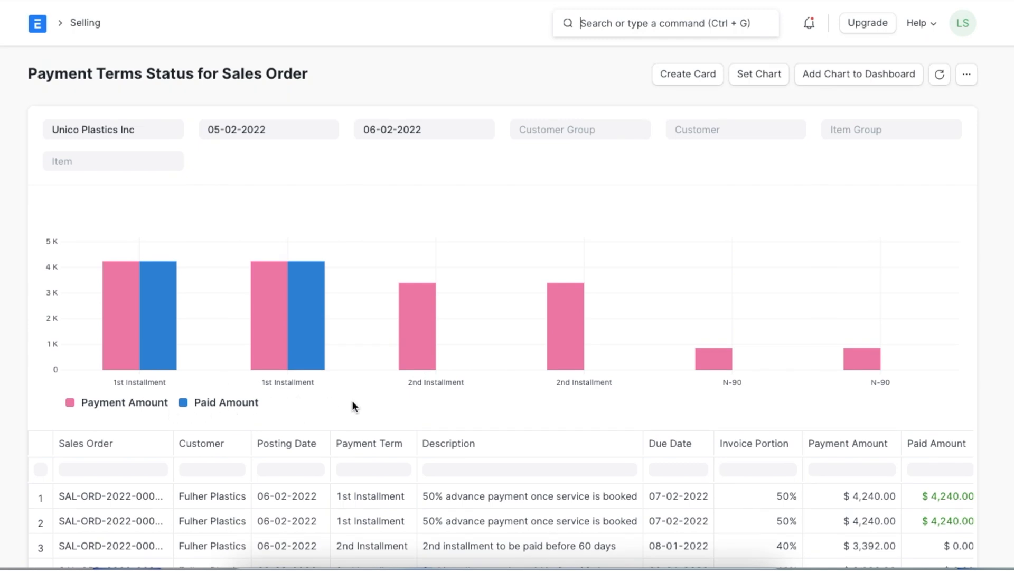
pyautogui.moveTo(596, 162)
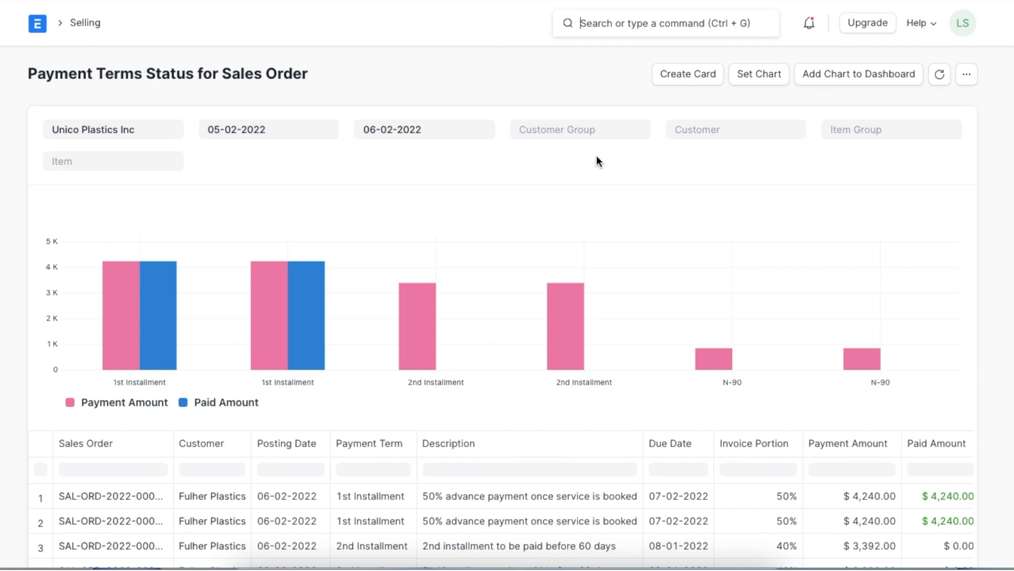
pyautogui.moveTo(710, 152)
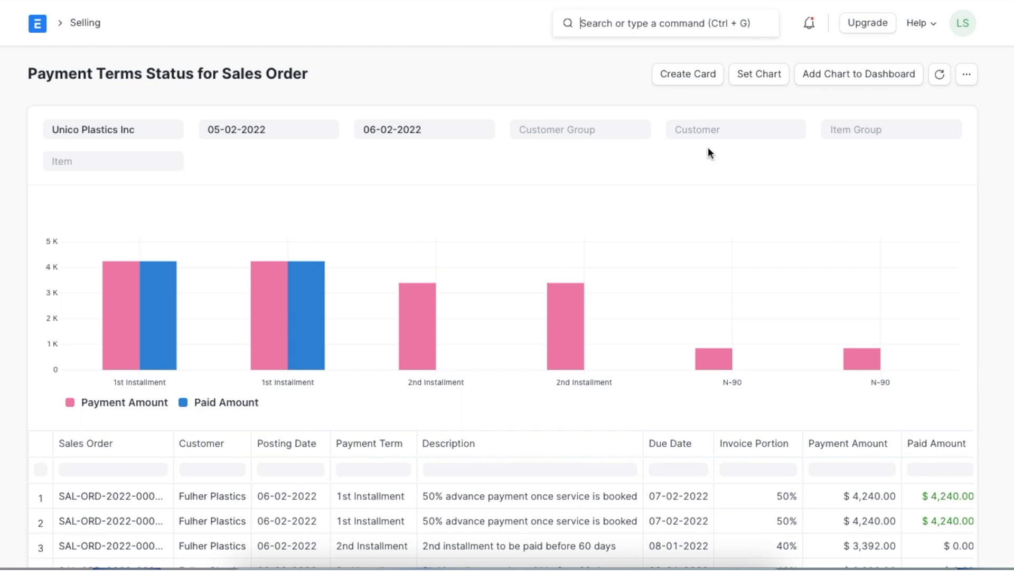